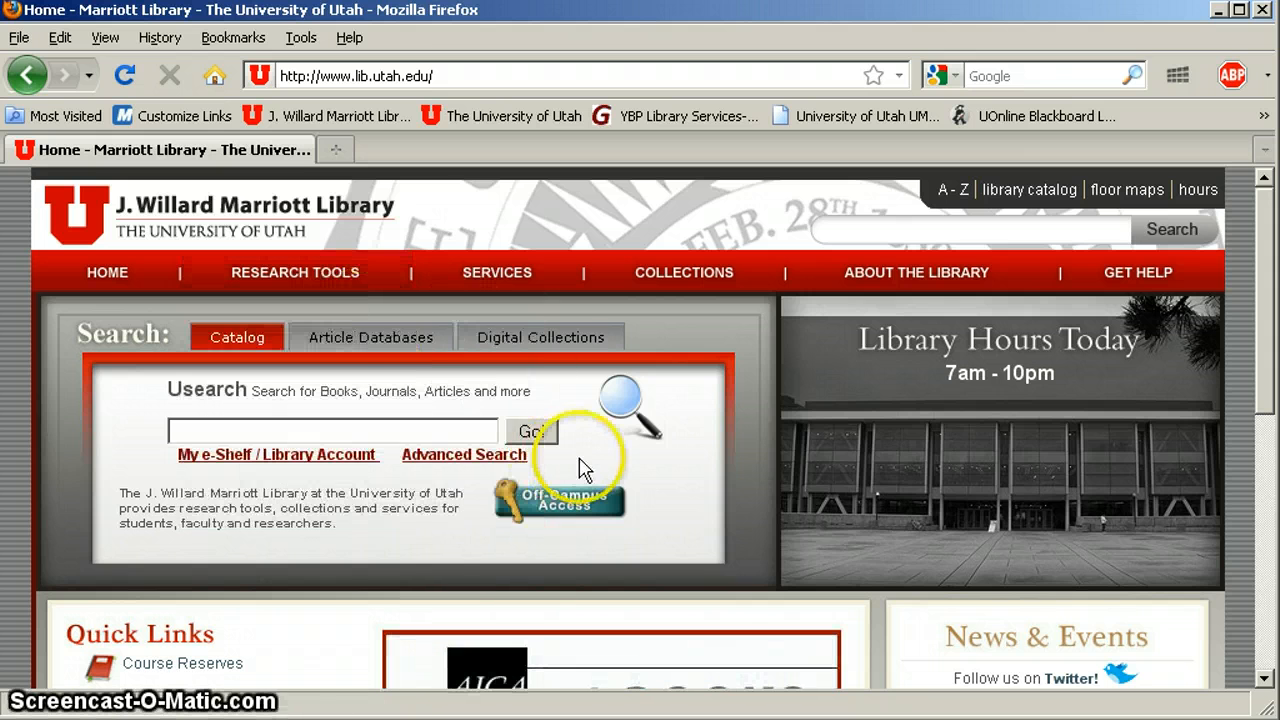
- Browse the Article Databases list for titles starting with S down to the Scopus entry
left_click(372, 336)
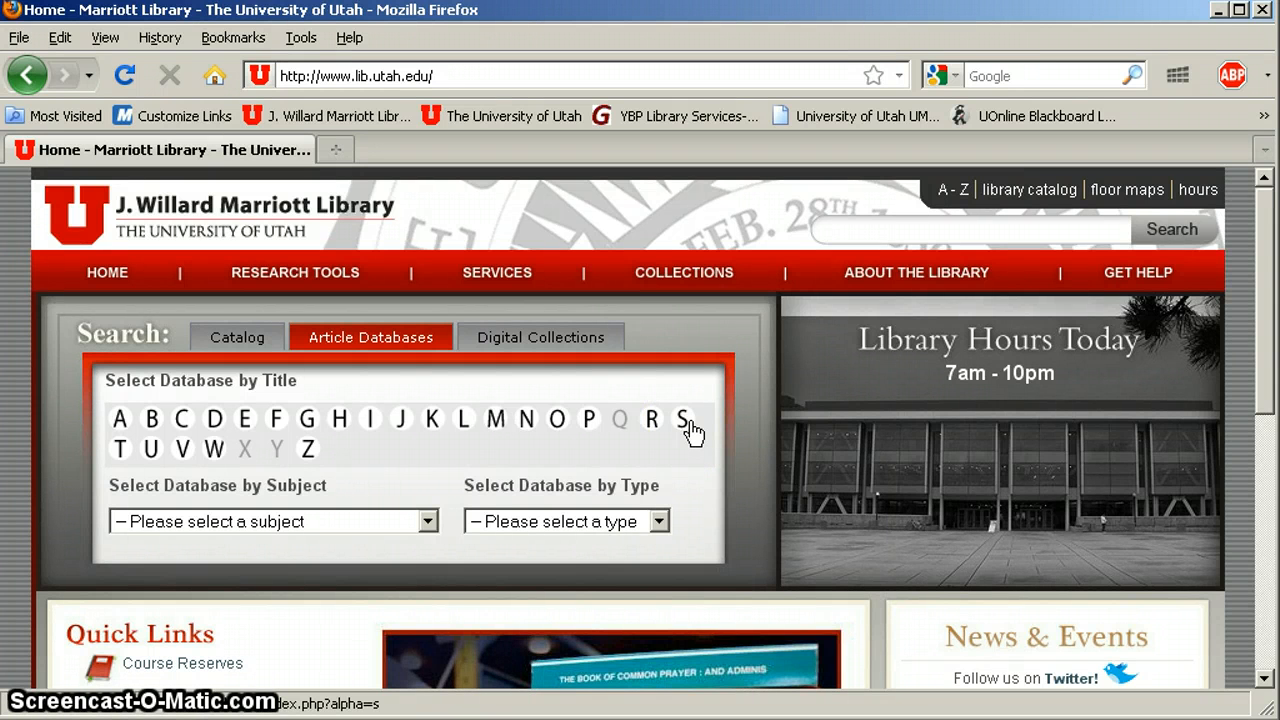
left_click(684, 418)
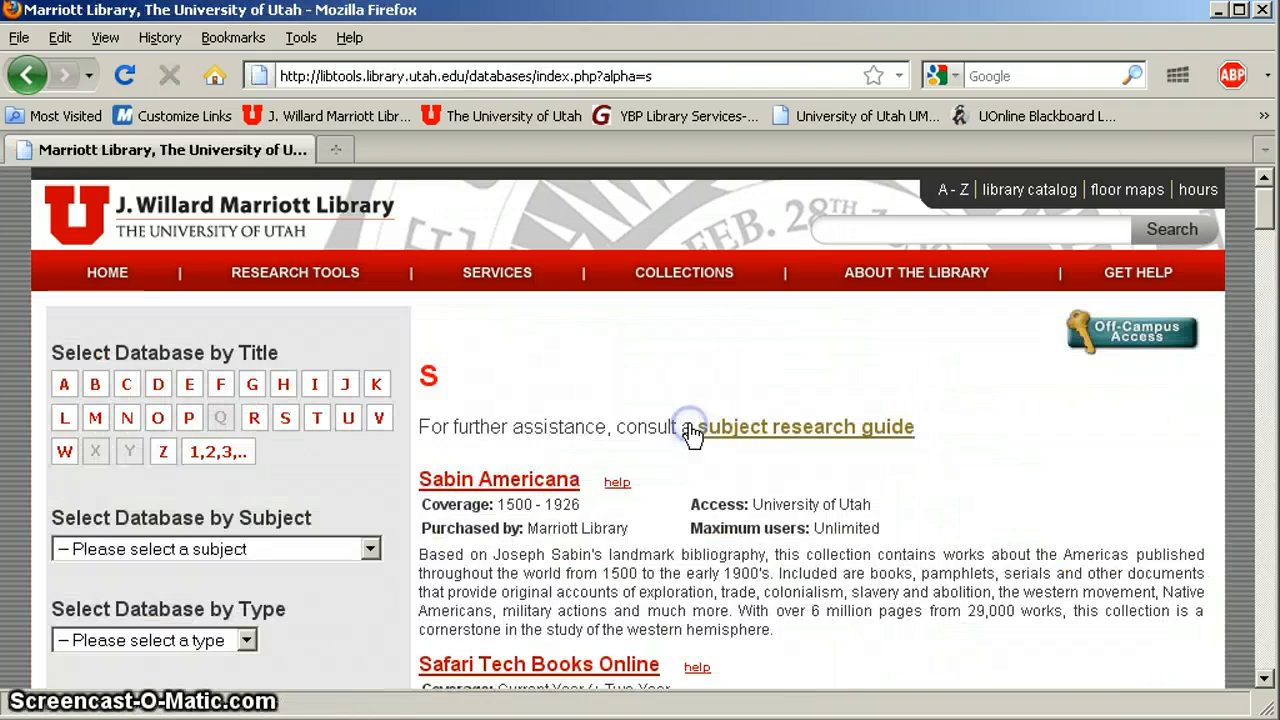
scroll("down", 3)
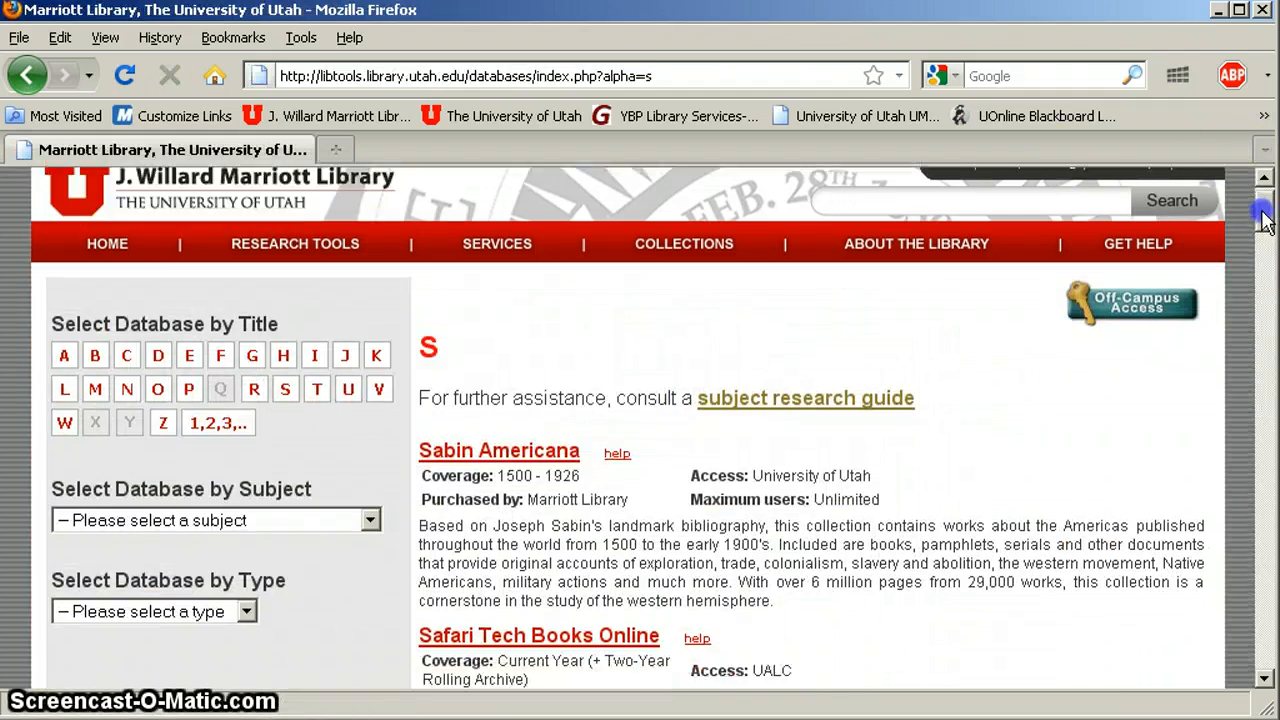
scroll("down", 3)
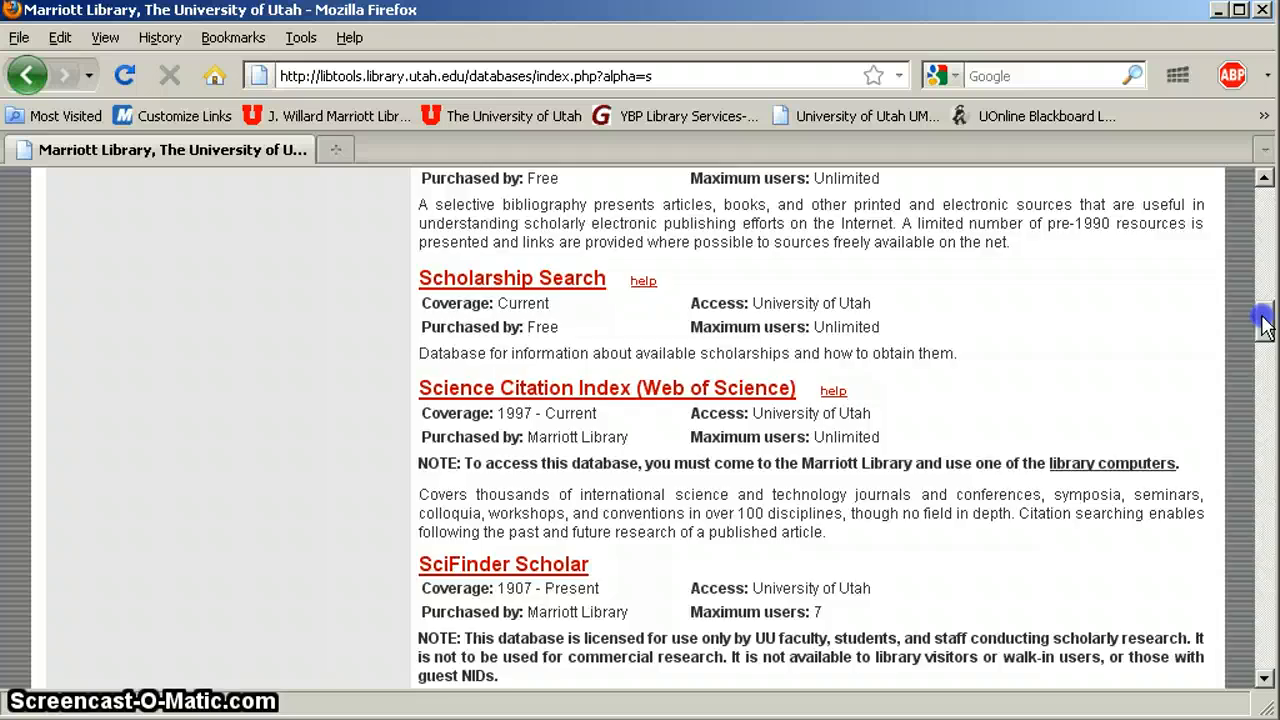
scroll("down", 3)
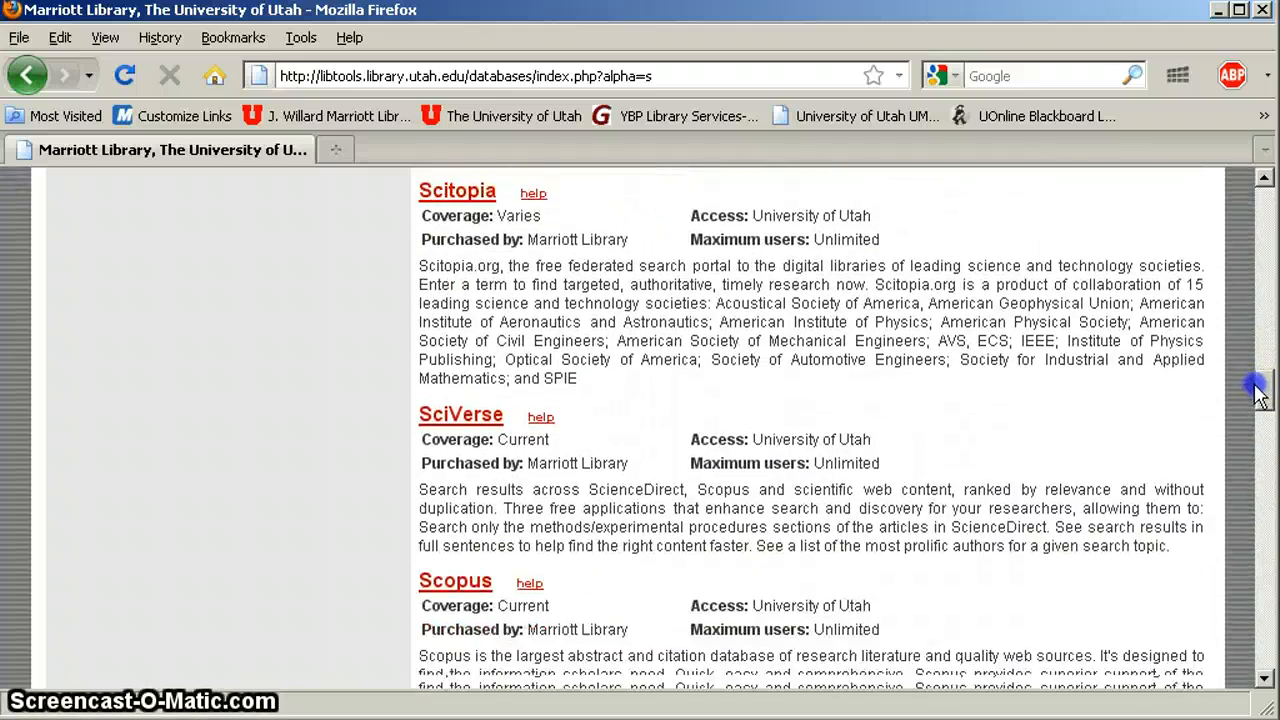
scroll("down", 3)
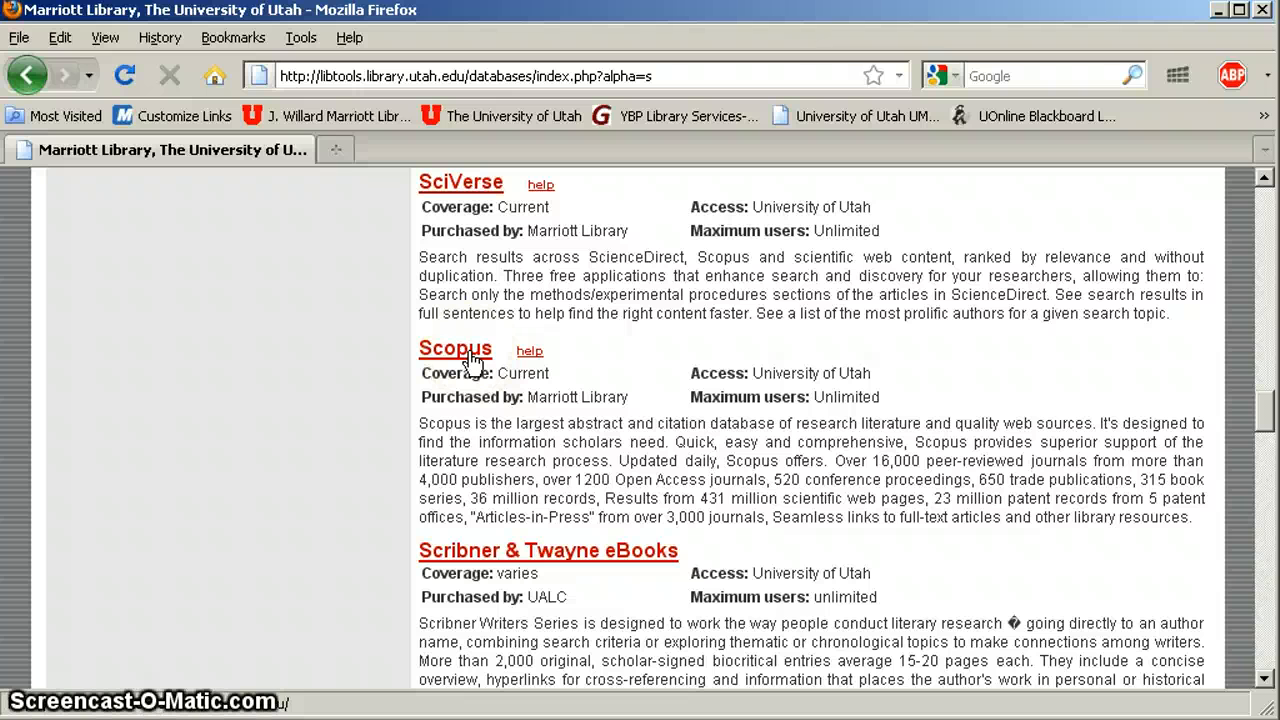
- Enter Scopus Document search with "electric car" and sustain* in title-abstract-keywords, 2006 to present
left_click(456, 348)
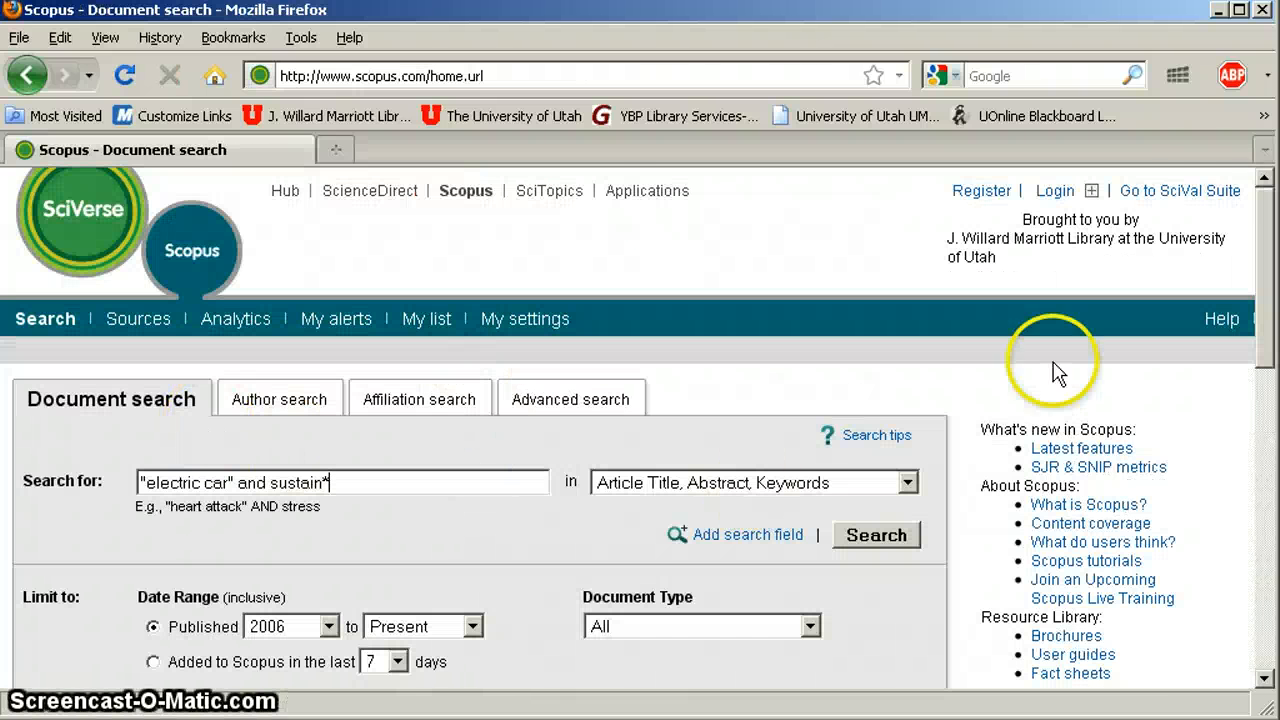
scroll("down", 3)
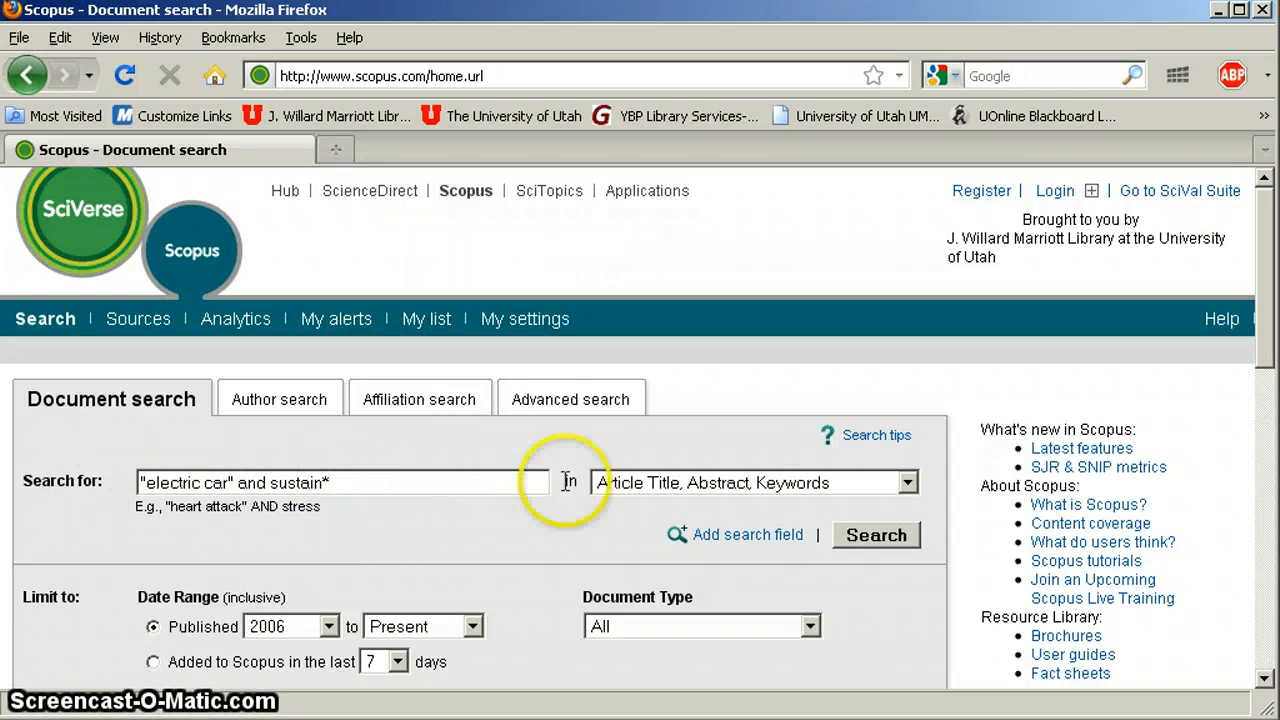
mouse_move(684, 500)
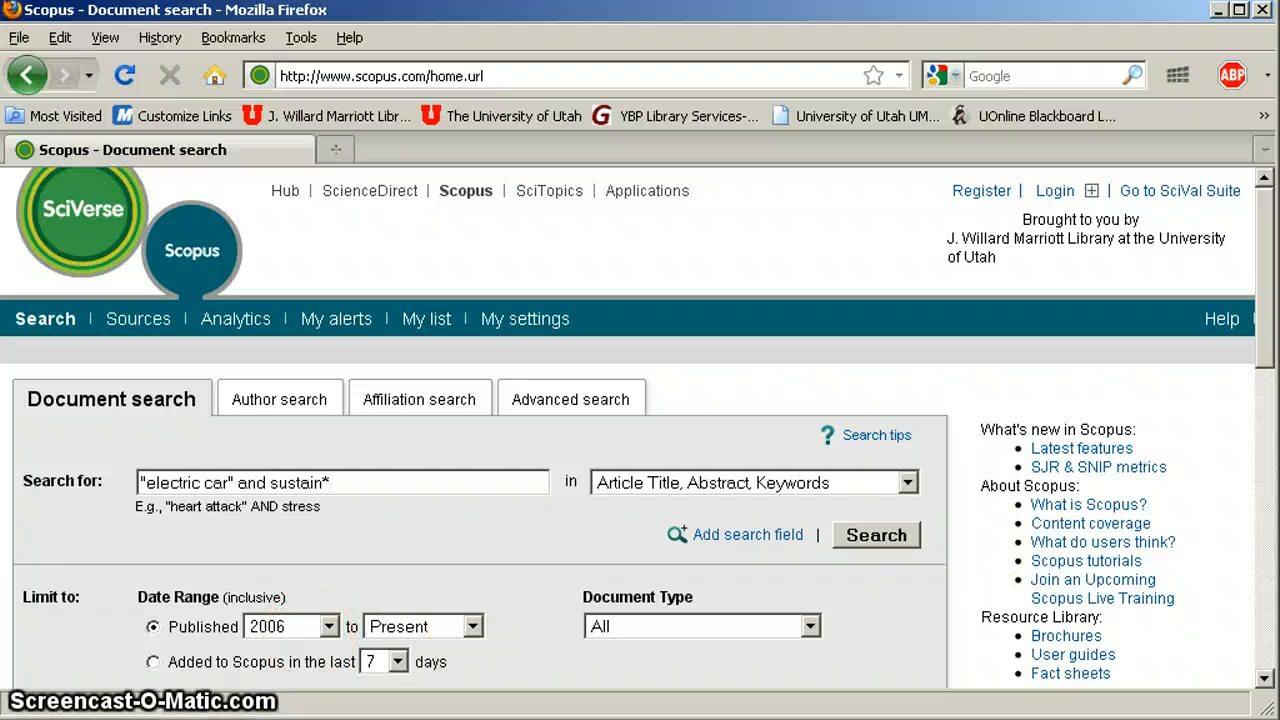
scroll("down", 3)
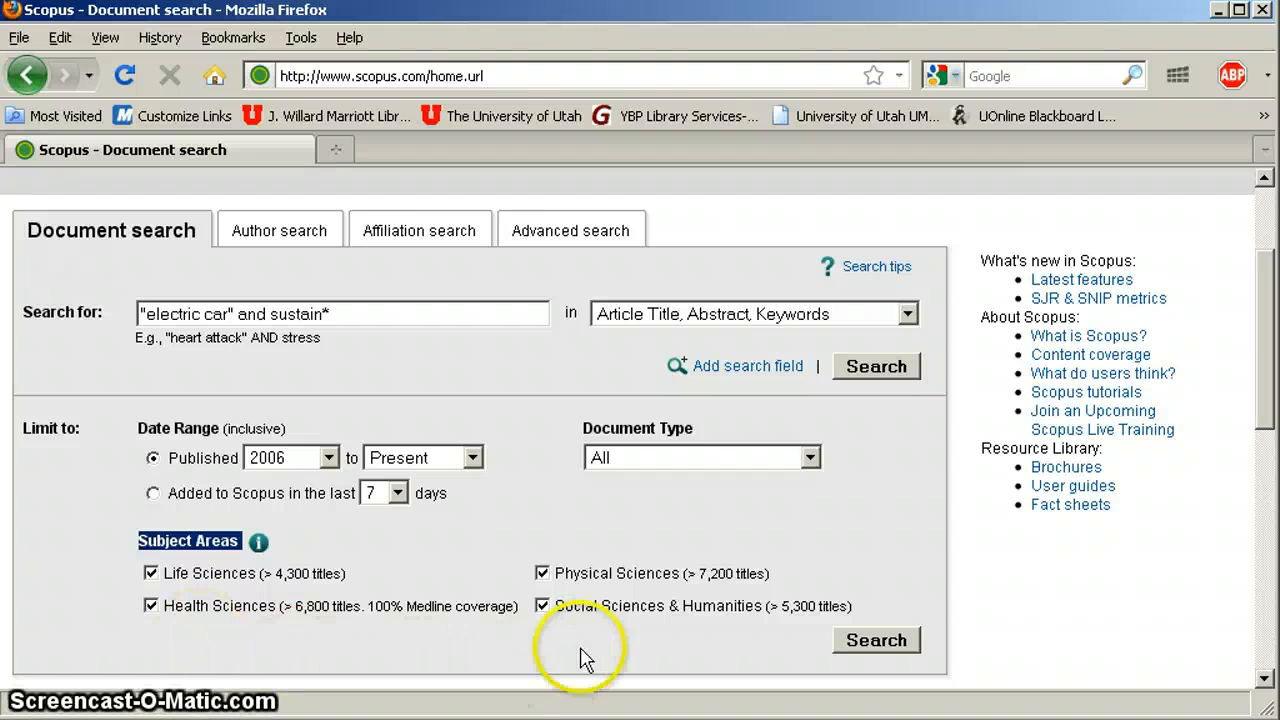
mouse_move(544, 644)
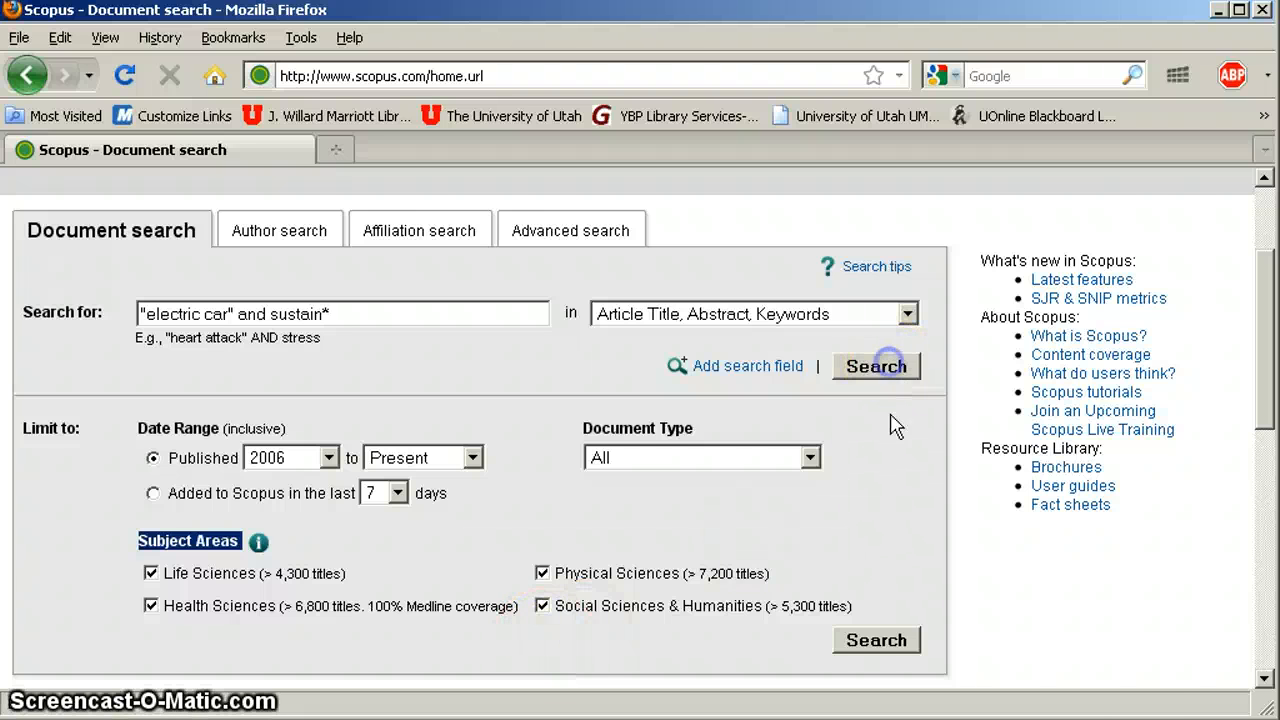
- Run the search and look through the 19 results and the Refine results panel
left_click(876, 366)
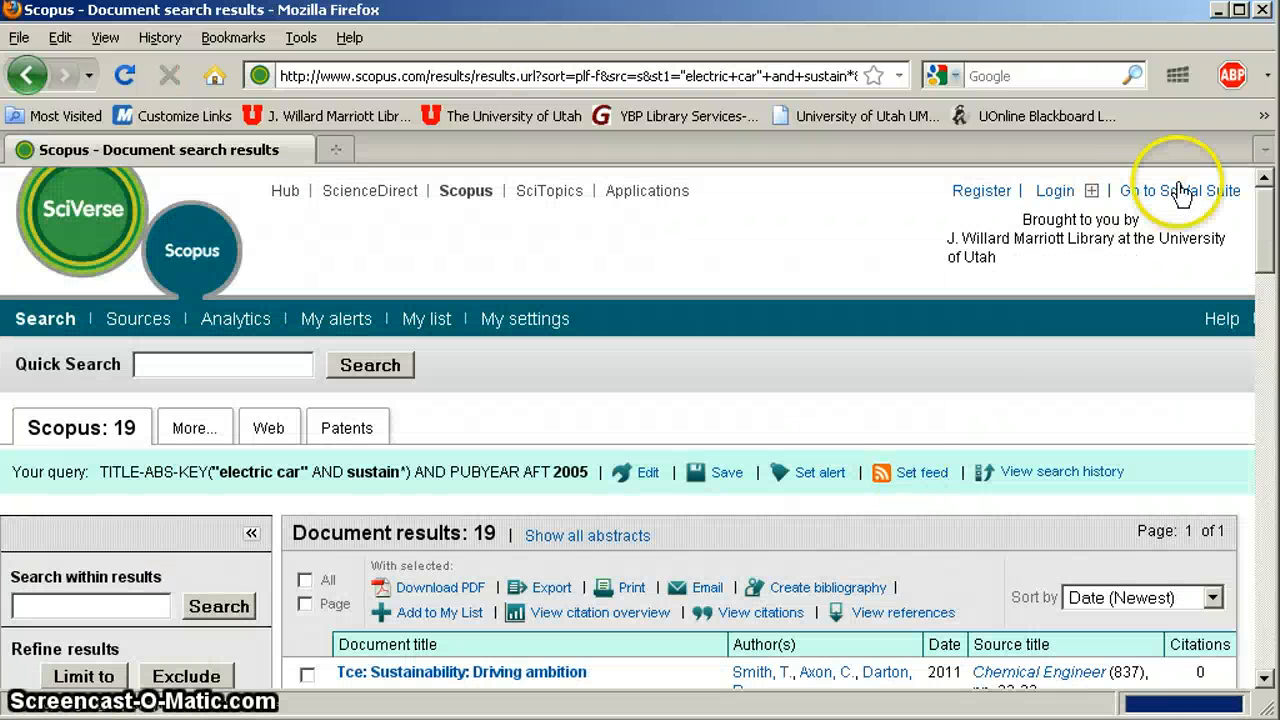
scroll("down", 3)
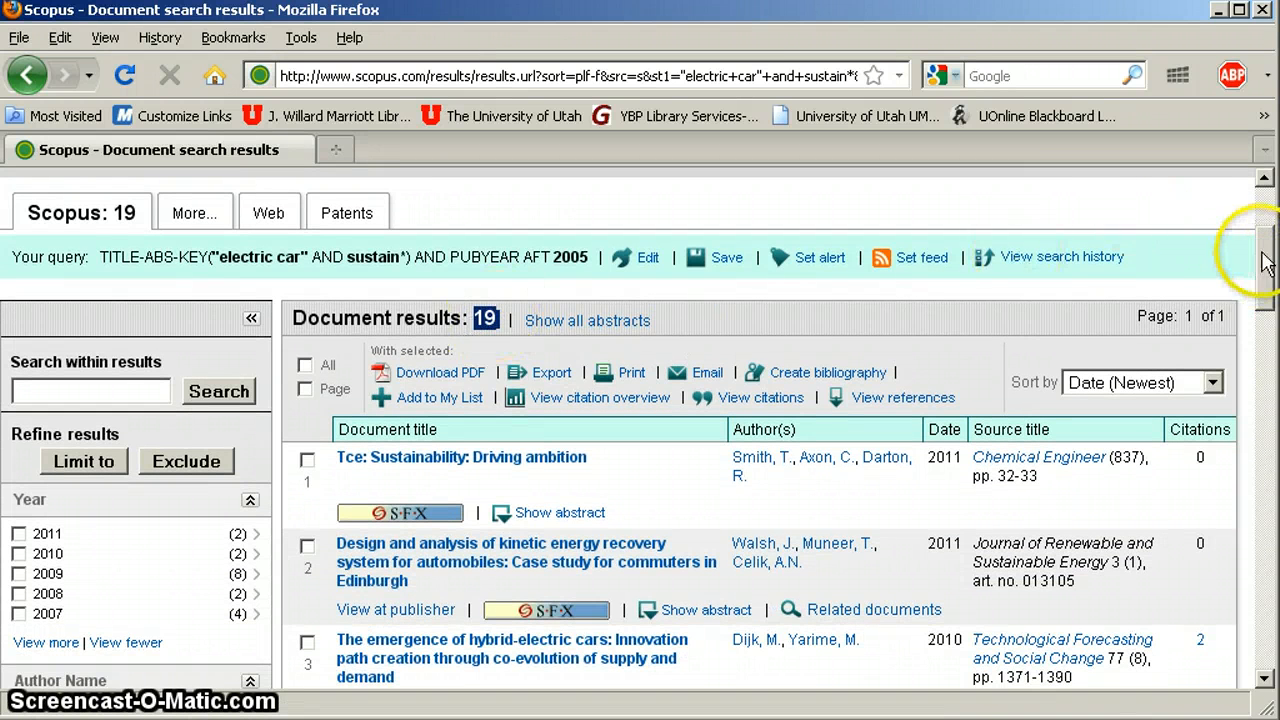
scroll("down", 3)
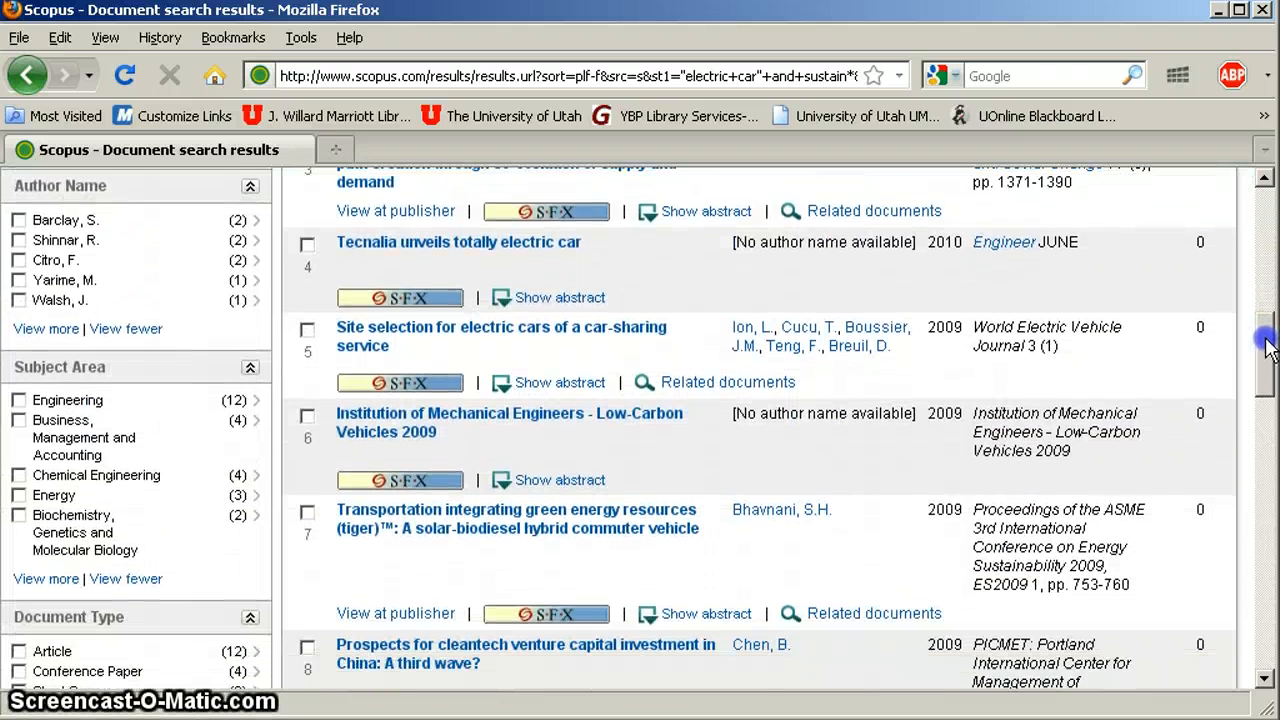
scroll("down", 3)
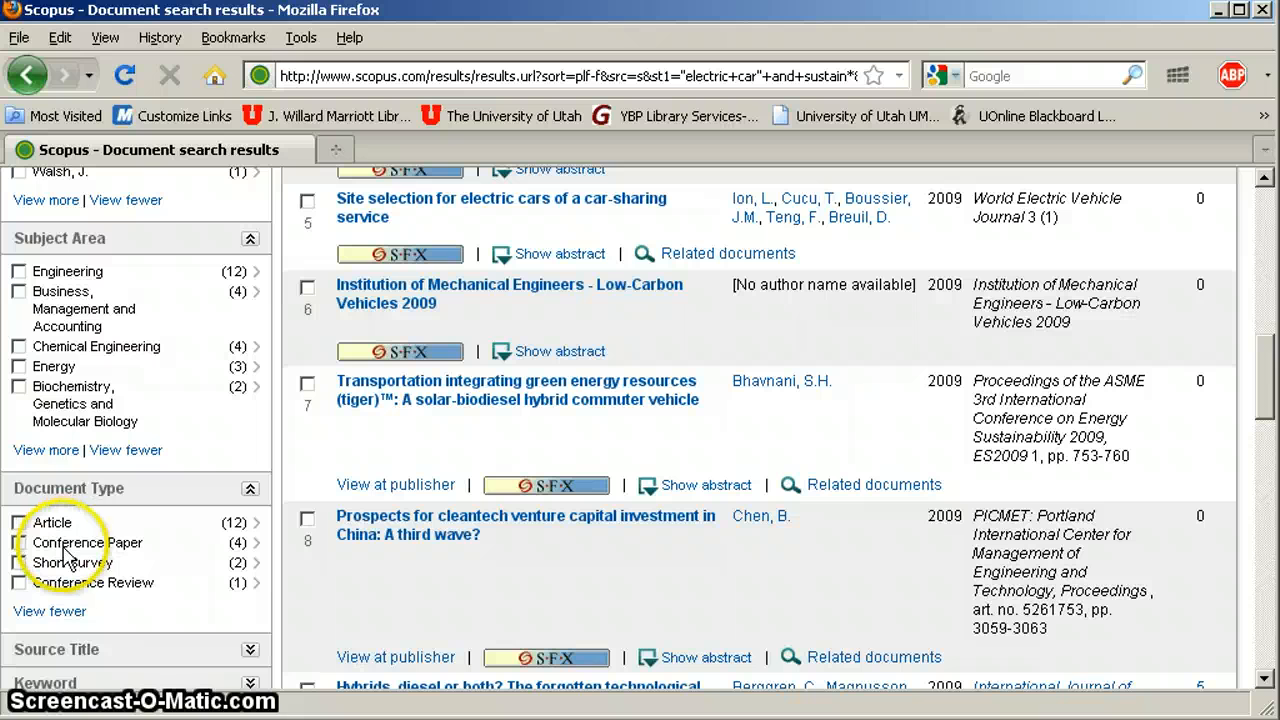
mouse_move(70, 596)
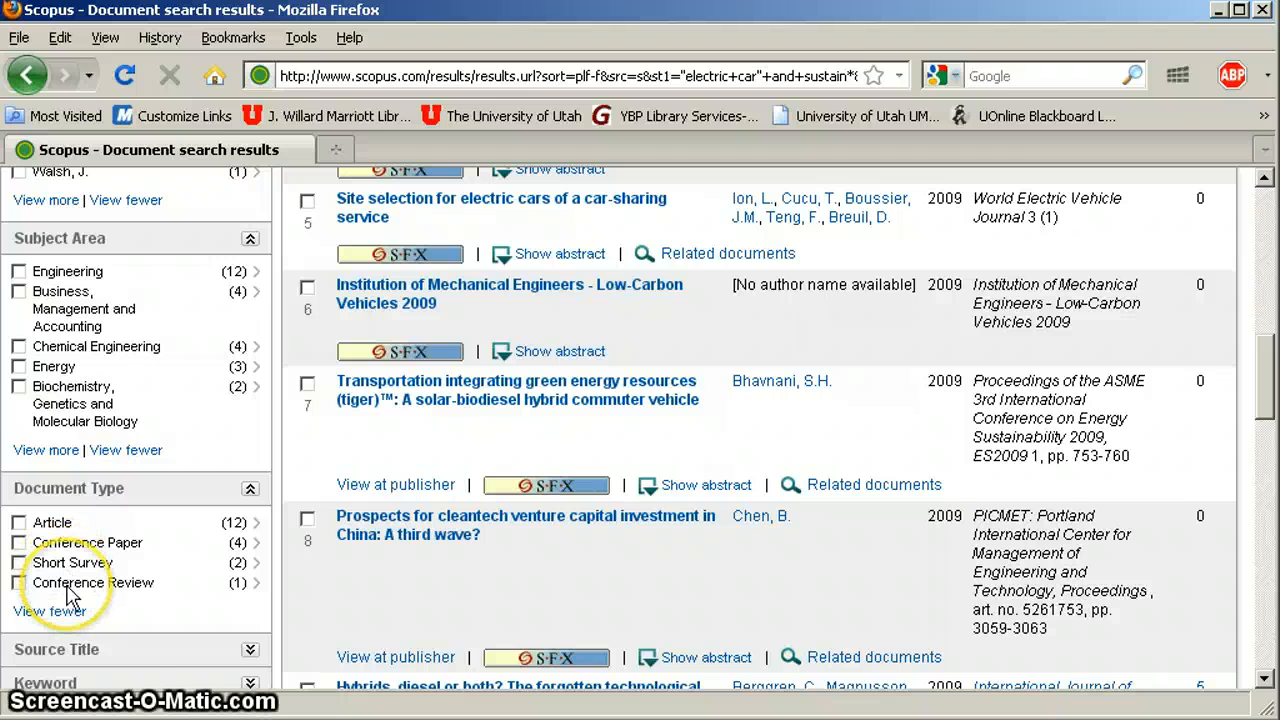
mouse_move(156, 620)
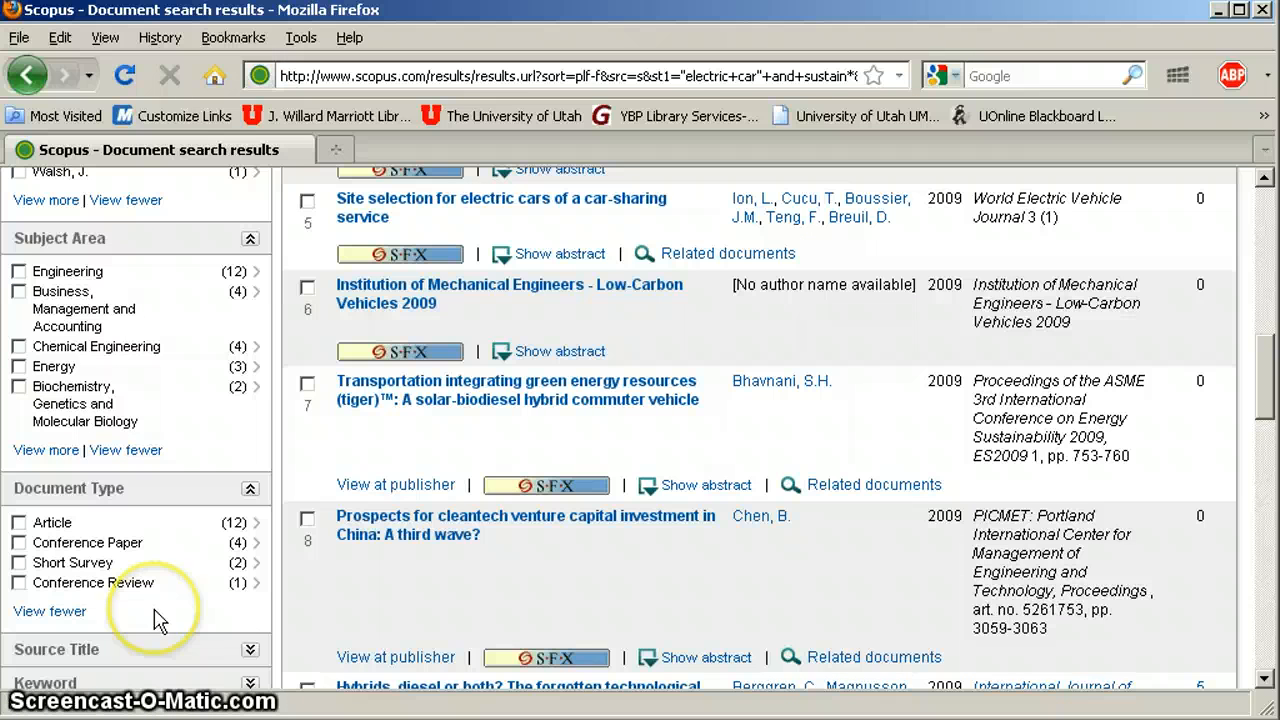
mouse_move(1260, 370)
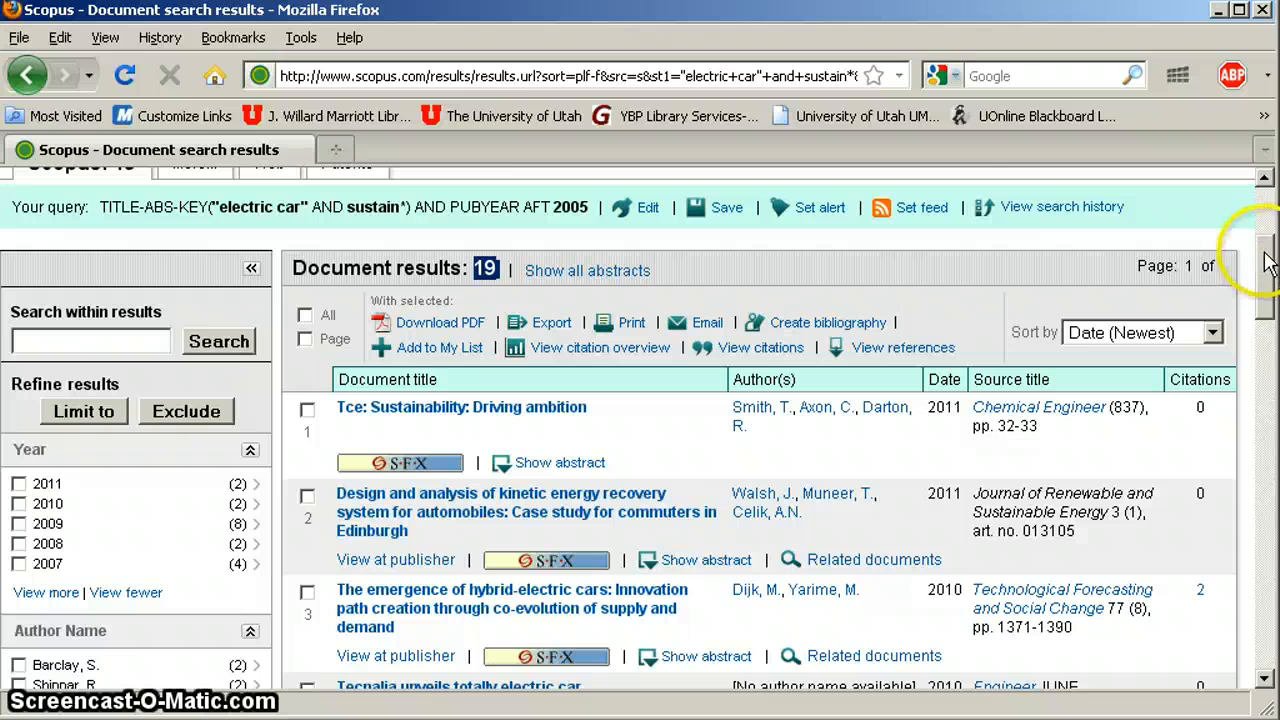
scroll("down", 3)
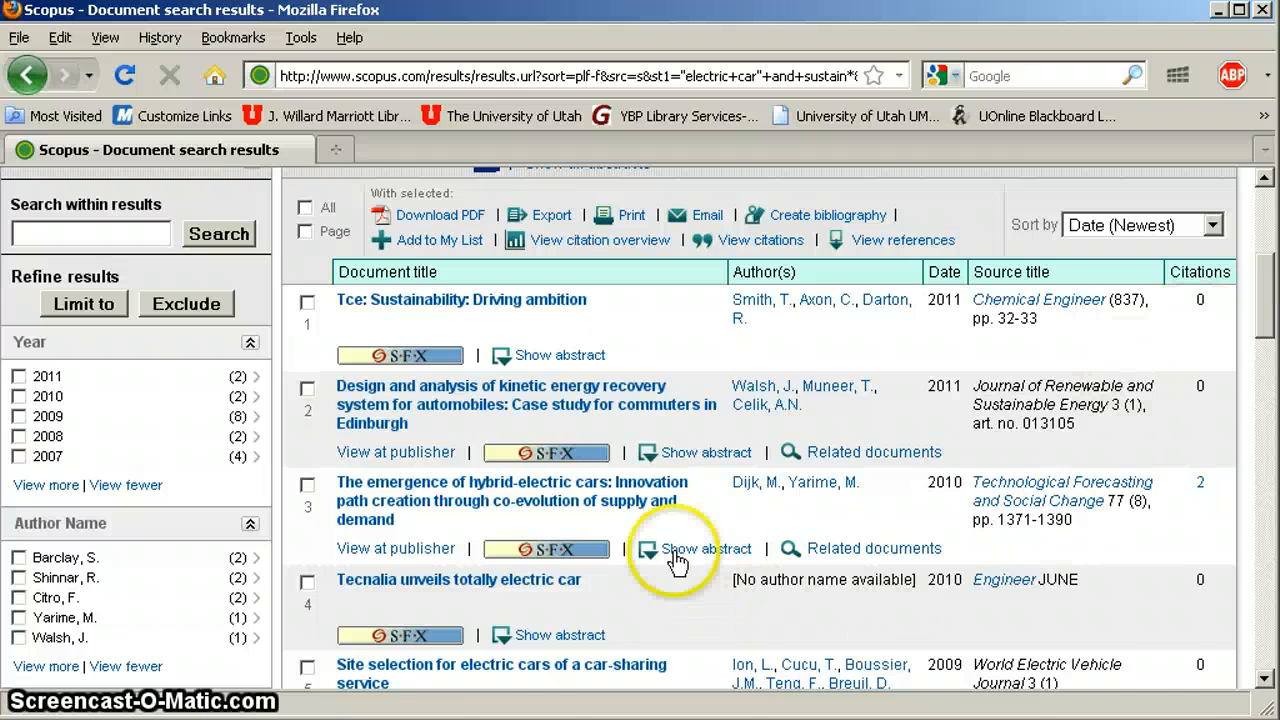
scroll("down", 3)
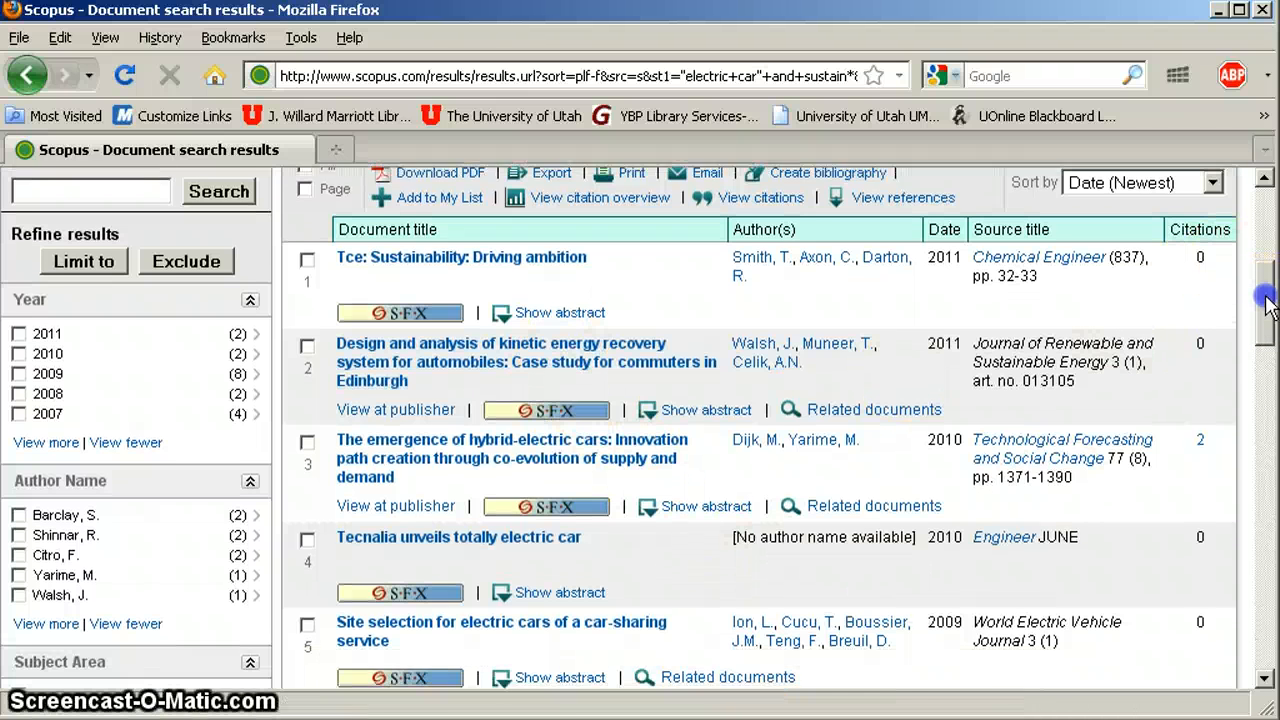
scroll("down", 3)
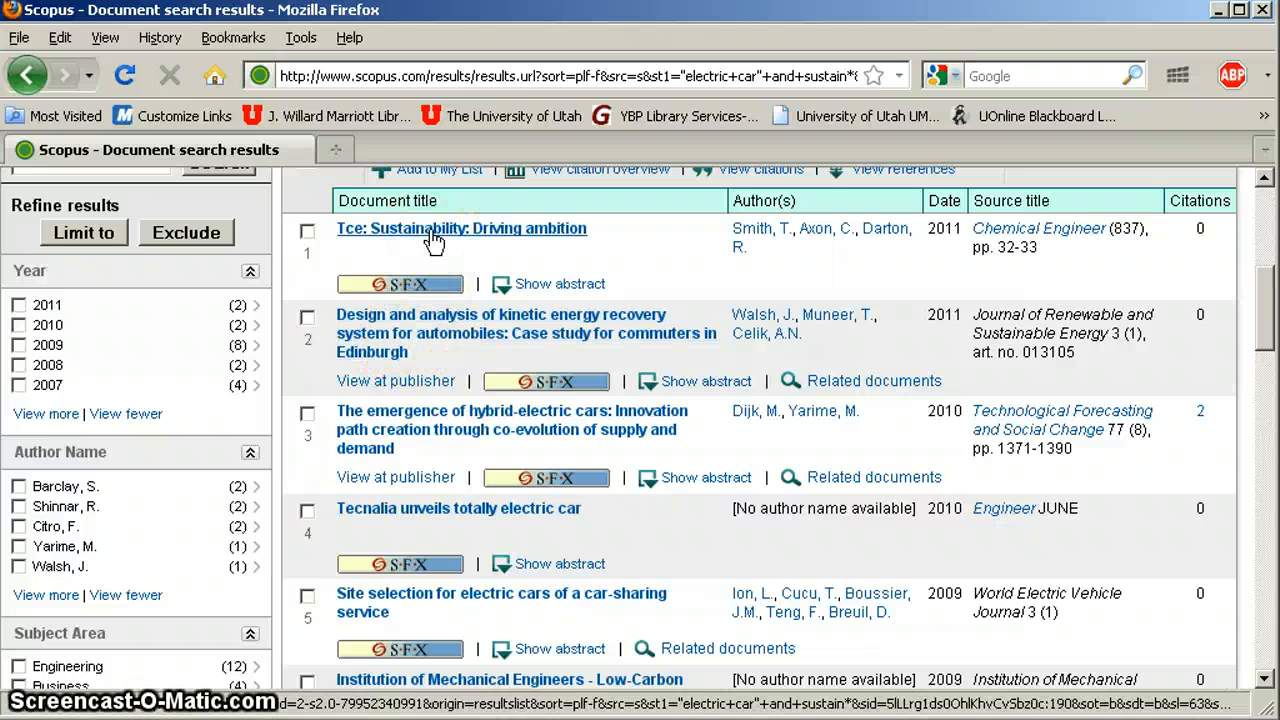
- View the full record and abstract of the first result, Tce: Sustainability: Driving ambition
left_click(460, 228)
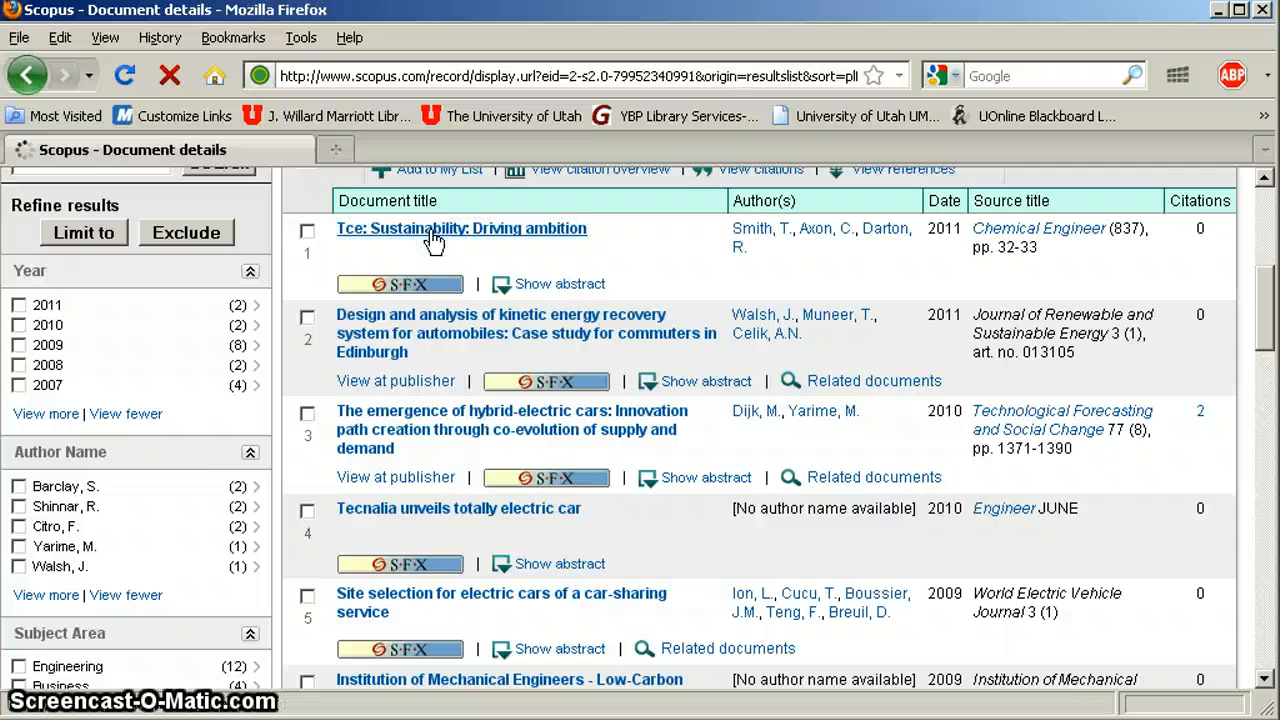
left_click(460, 228)
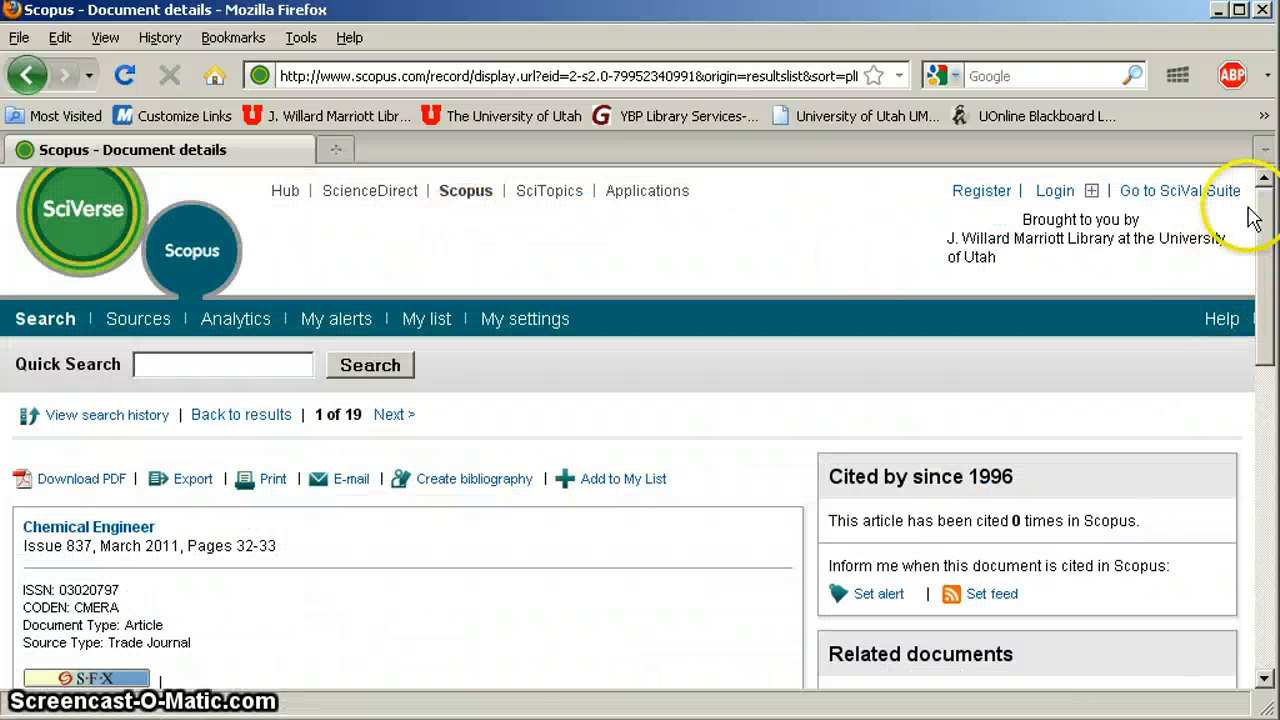
scroll("down", 3)
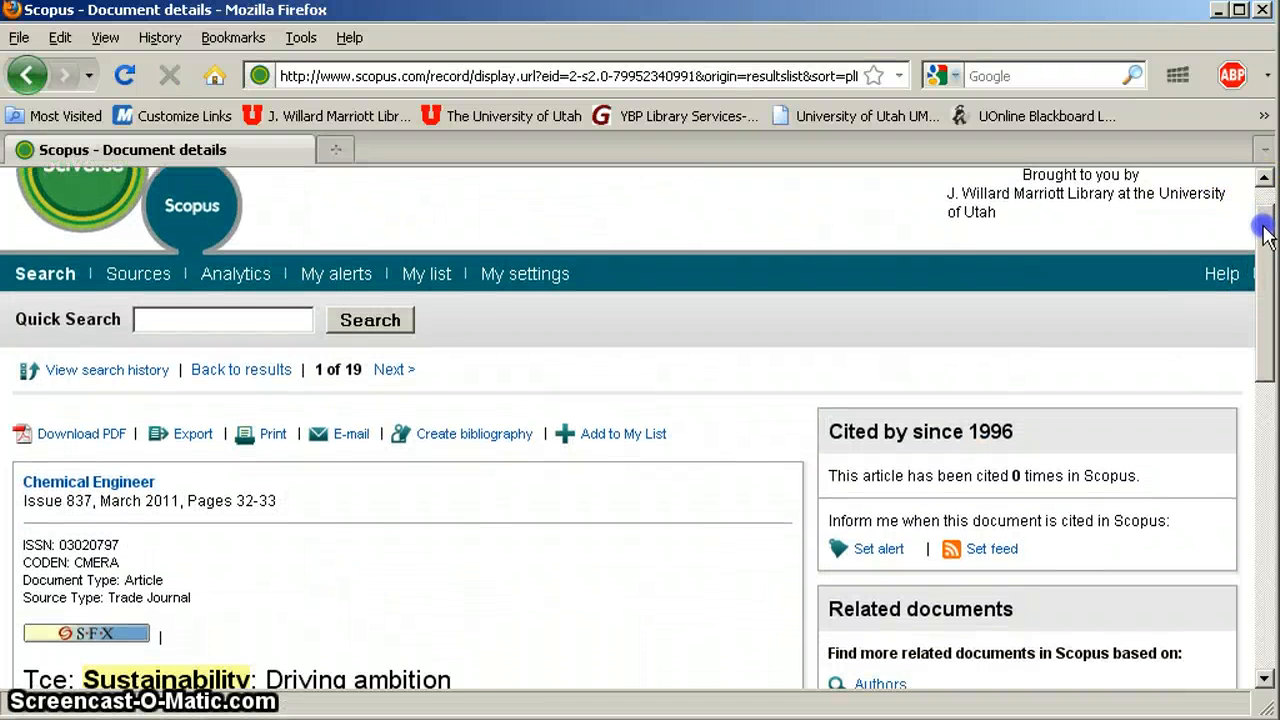
scroll("down", 3)
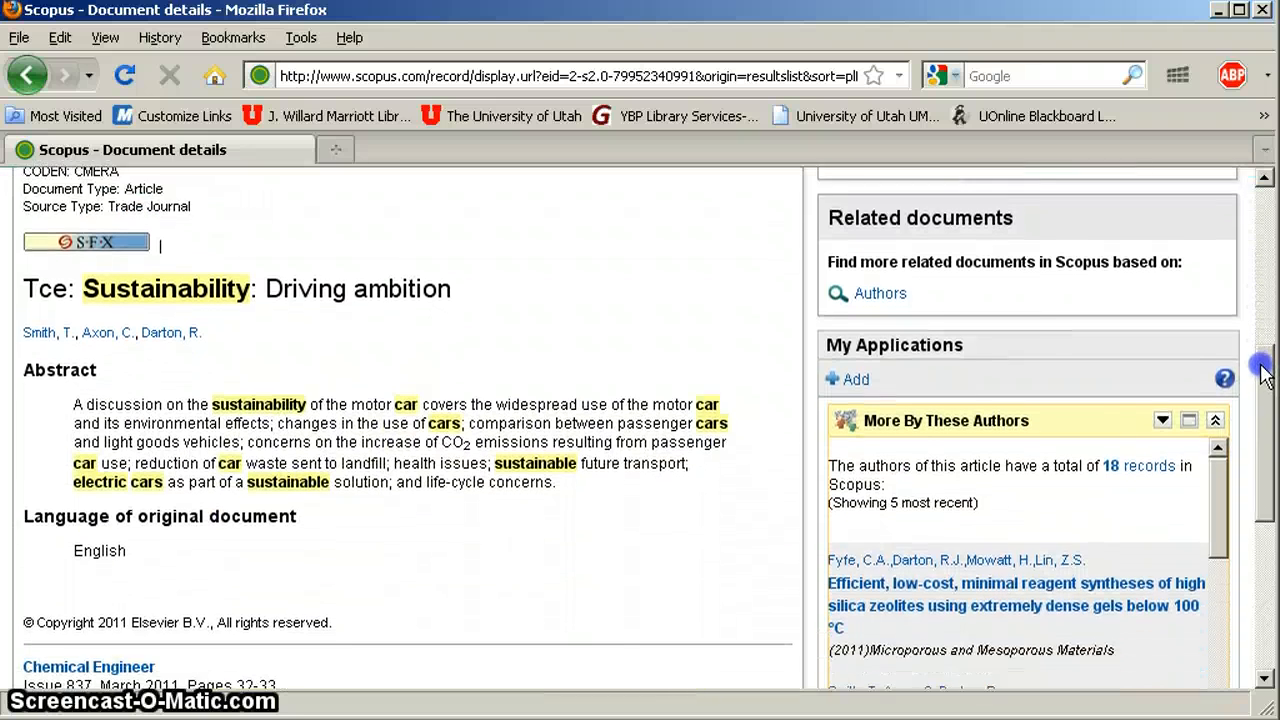
scroll("down", 3)
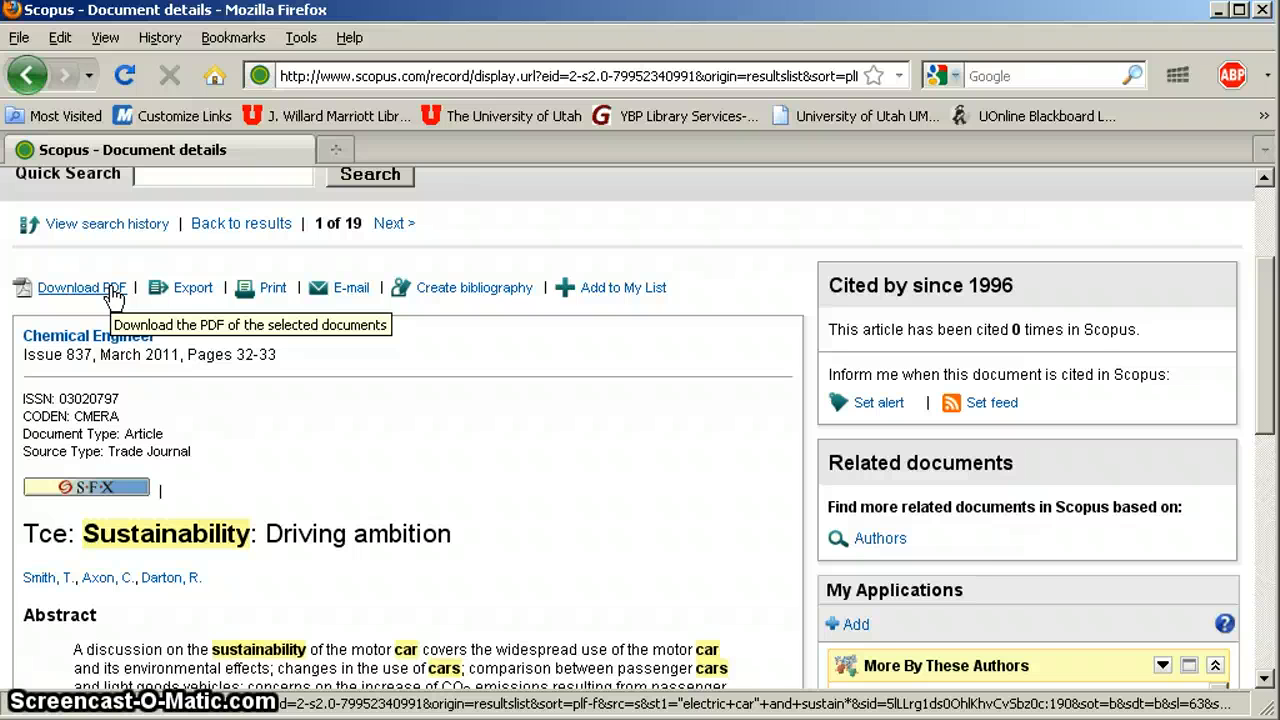
- Request the article's PDF via Download PDF, bringing up the QUOSA Document Download Manager
left_click(82, 288)
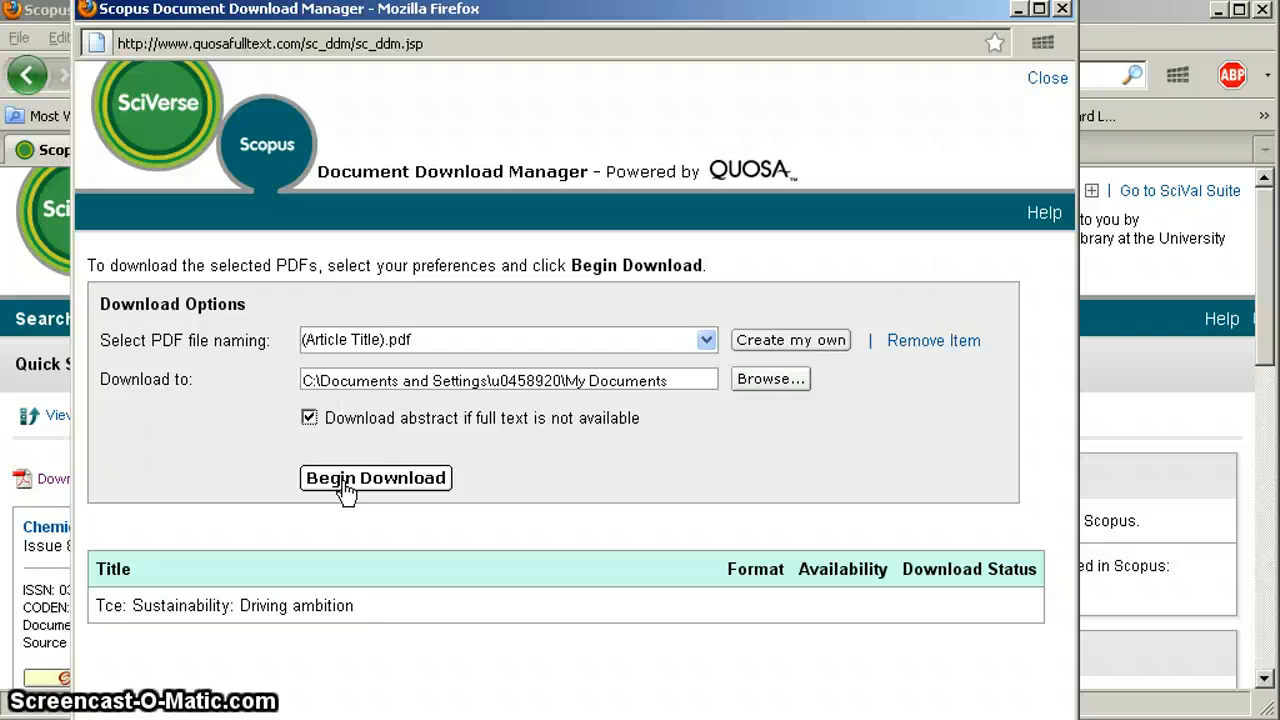
- Begin the download, which completes with only the abstract available
left_click(376, 478)
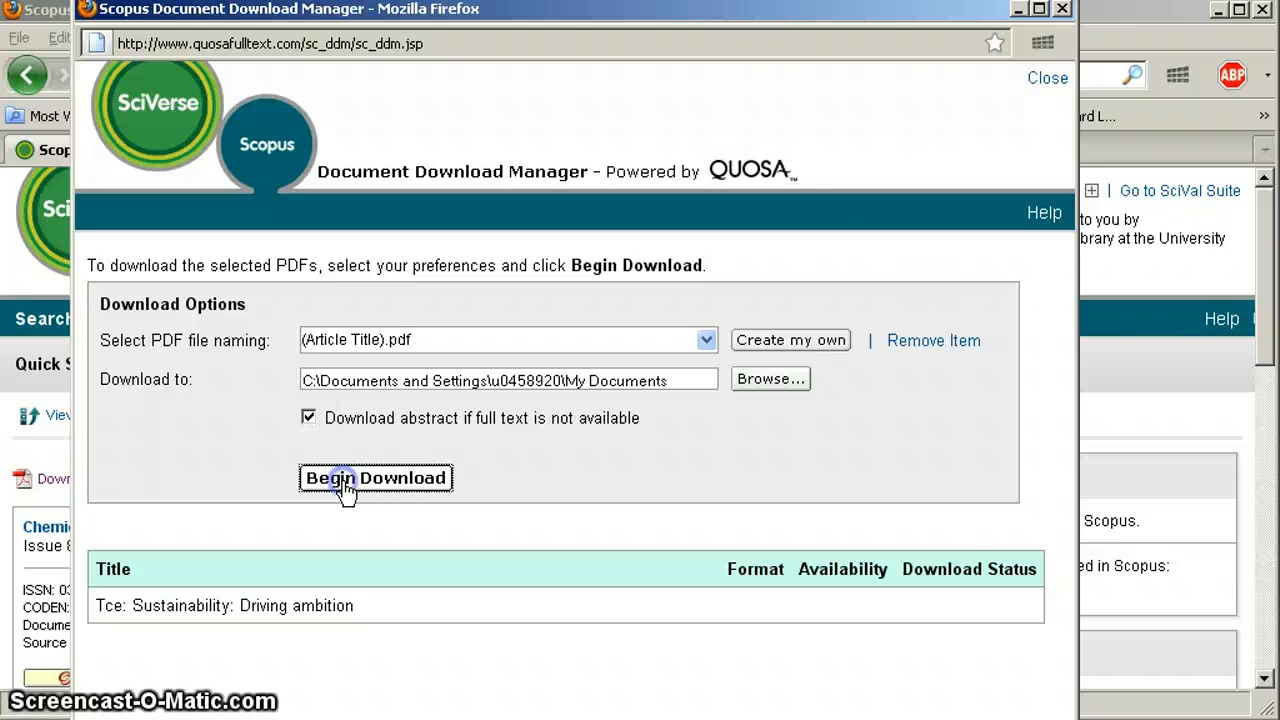
left_click(376, 476)
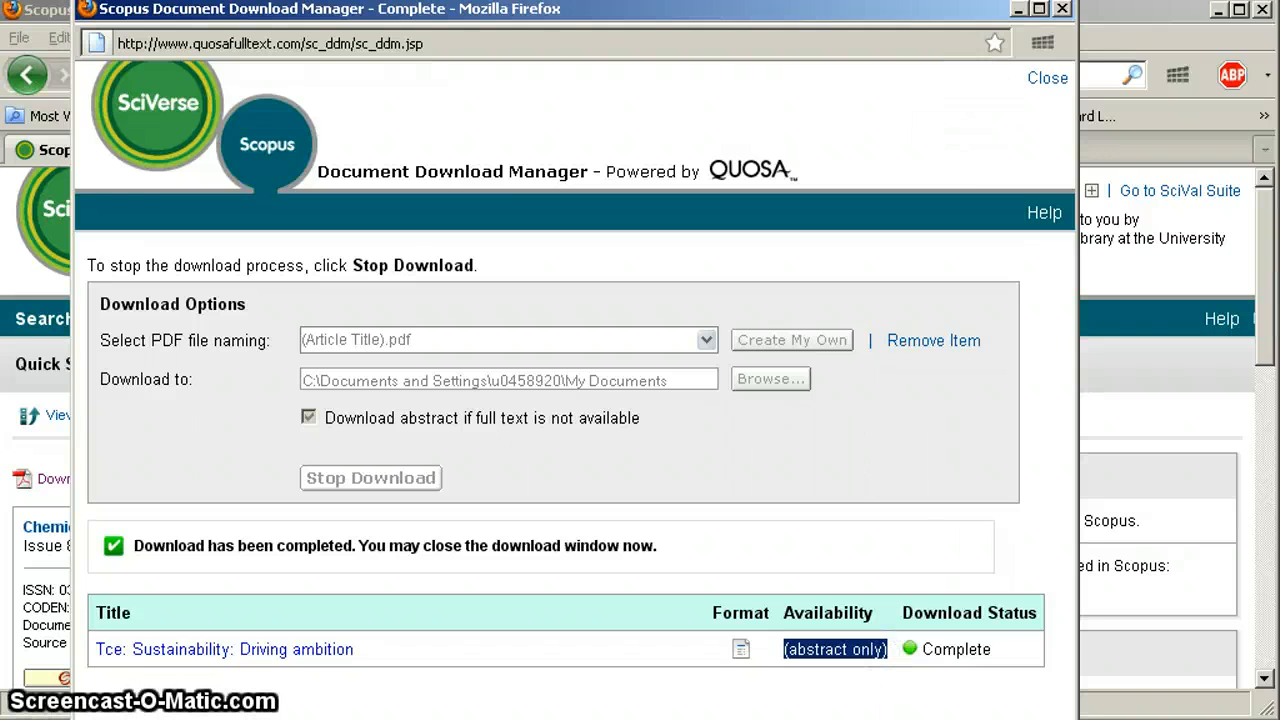
- Close the download manager, highlight the abstract text, and go back to the results list
left_click(1048, 78)
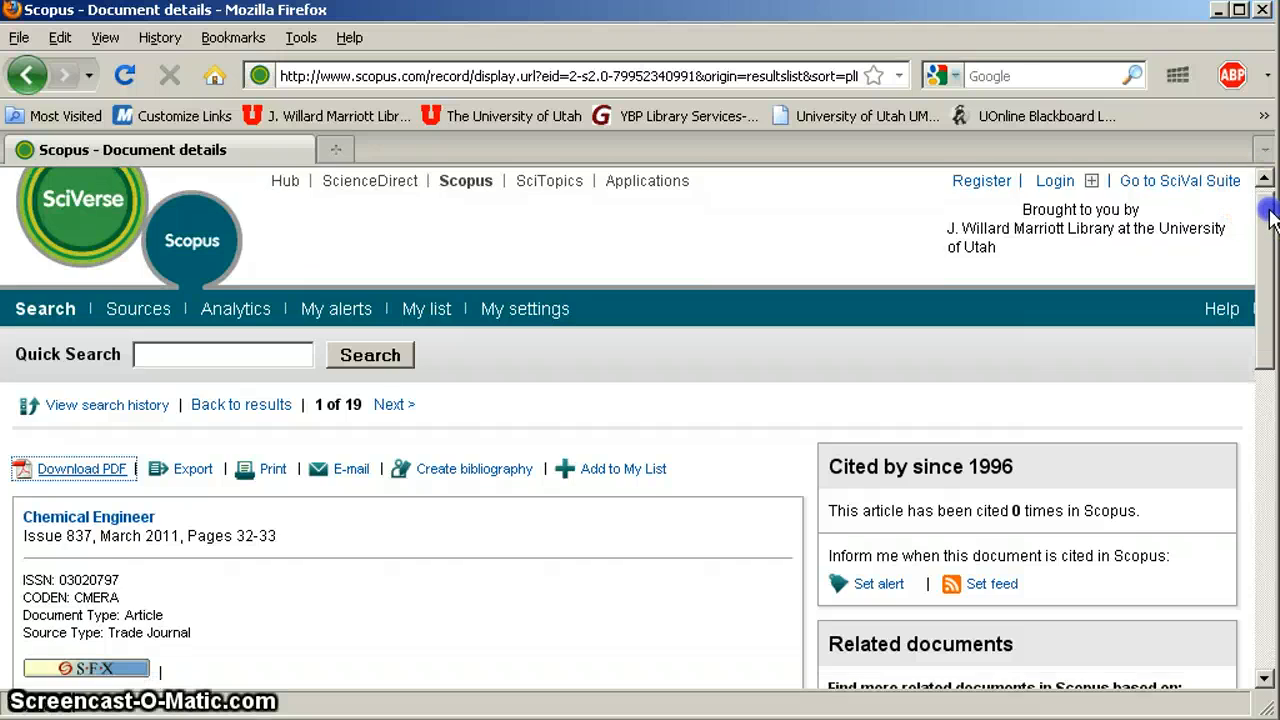
scroll("down", 3)
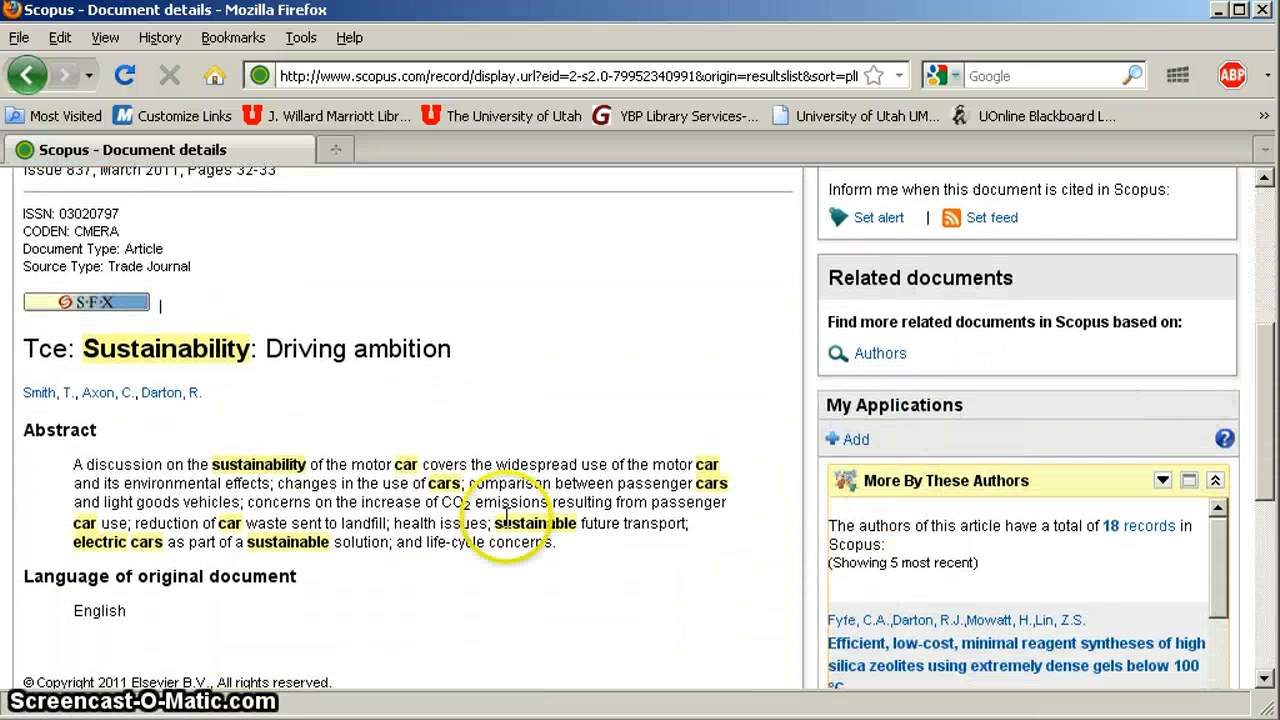
left_click_drag(72, 464, 556, 542)
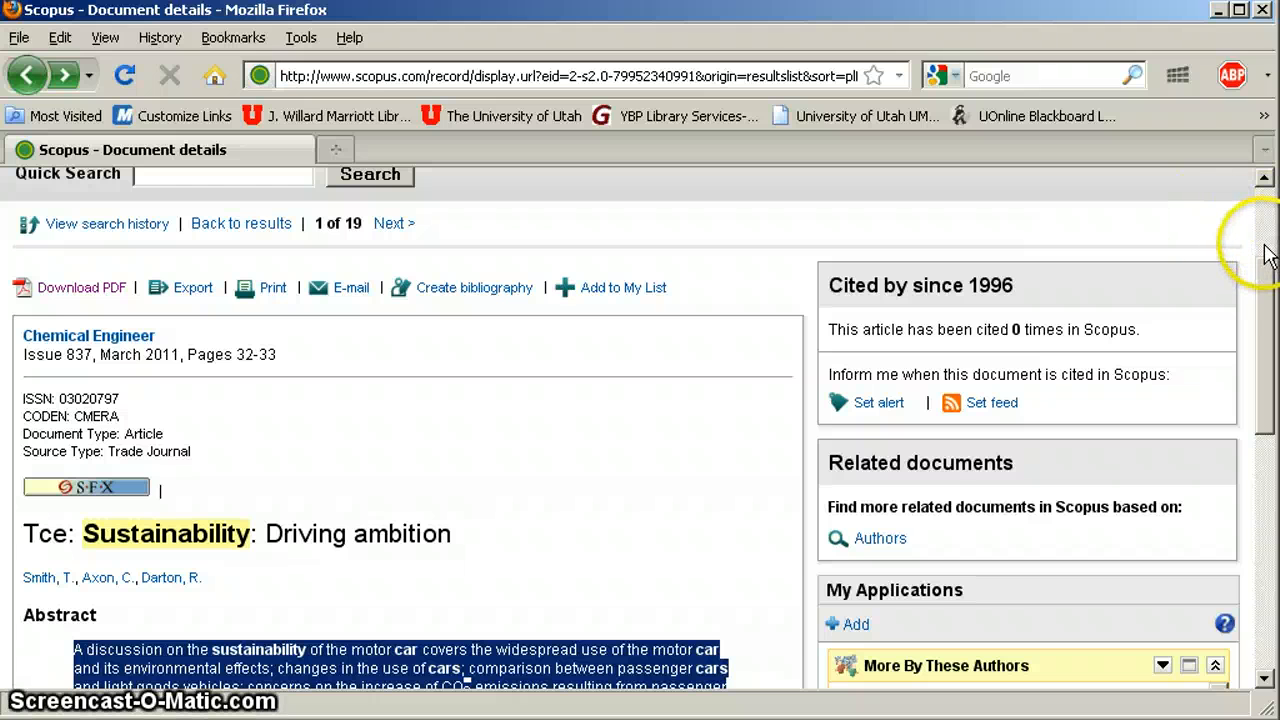
left_click(28, 76)
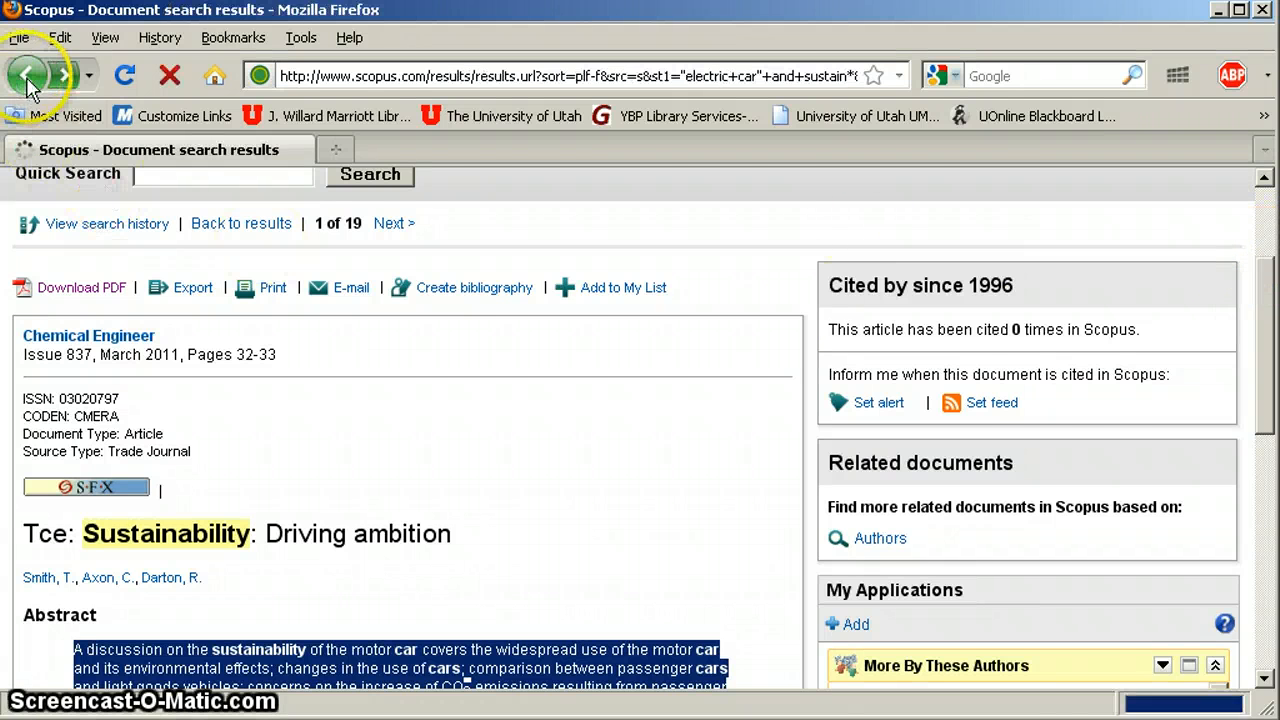
- Return to the results and reach the SFX library link options under the first result
left_click(28, 76)
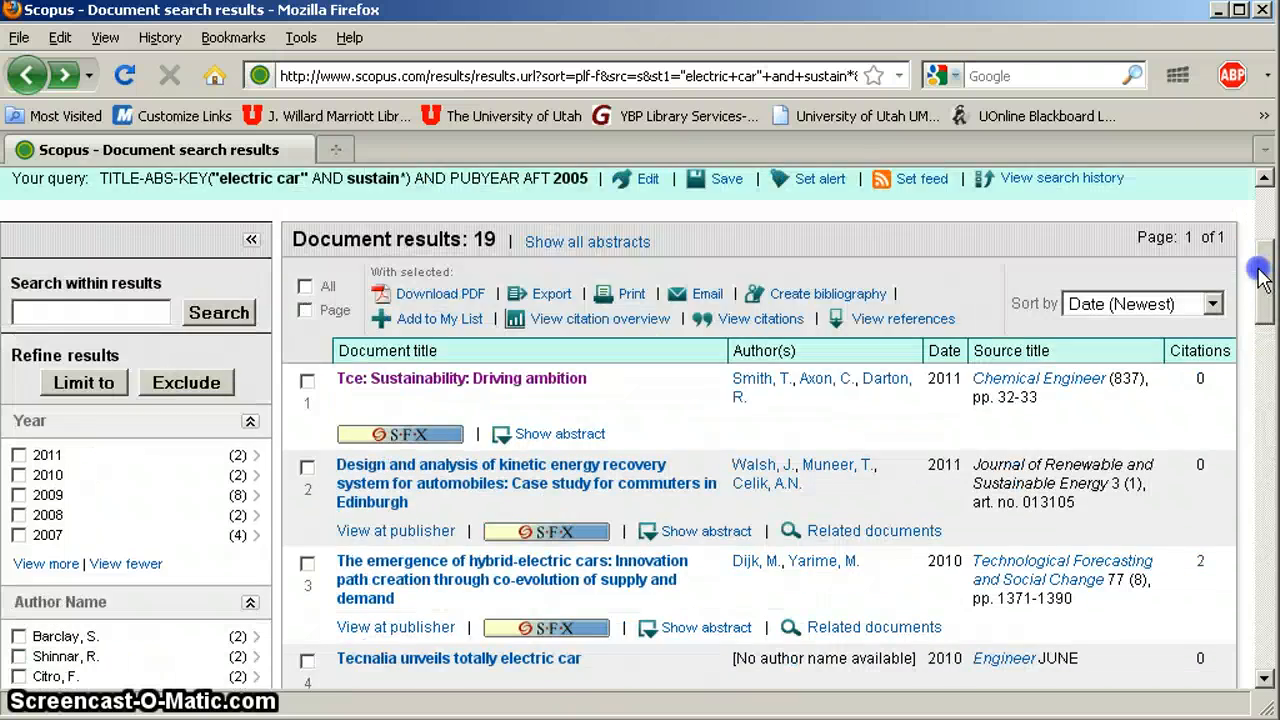
scroll("down", 3)
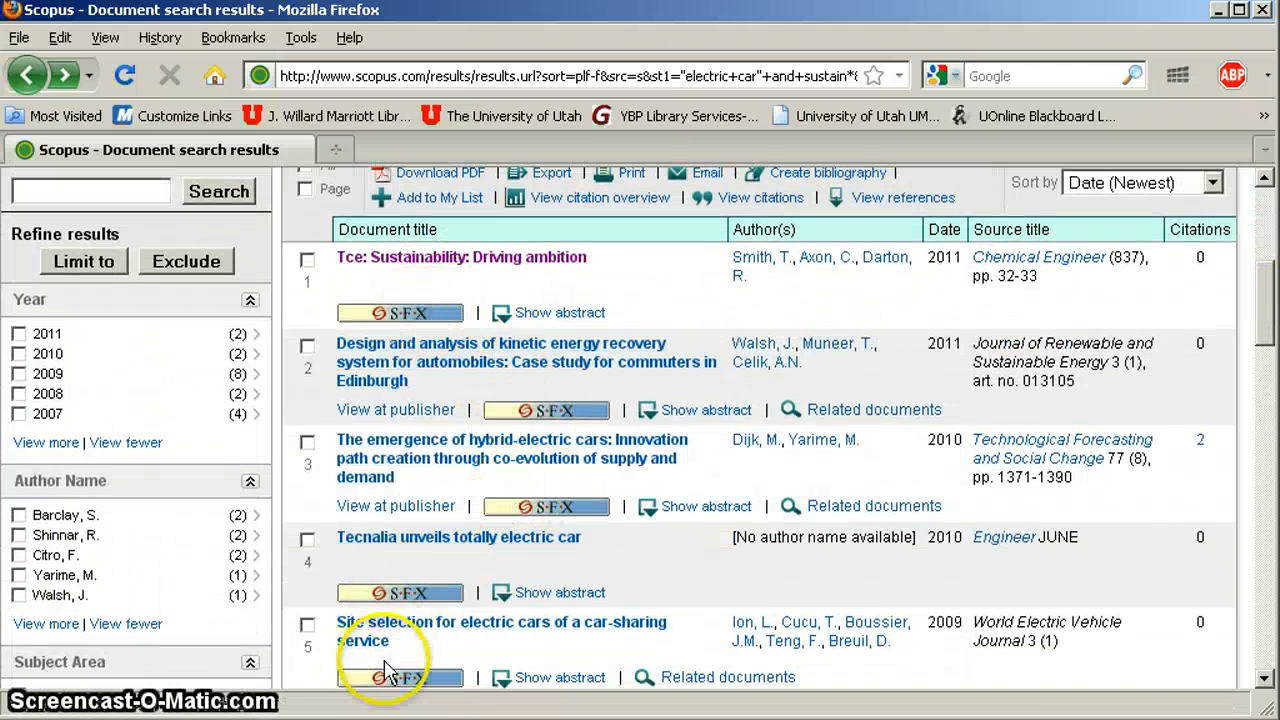
scroll("down", 3)
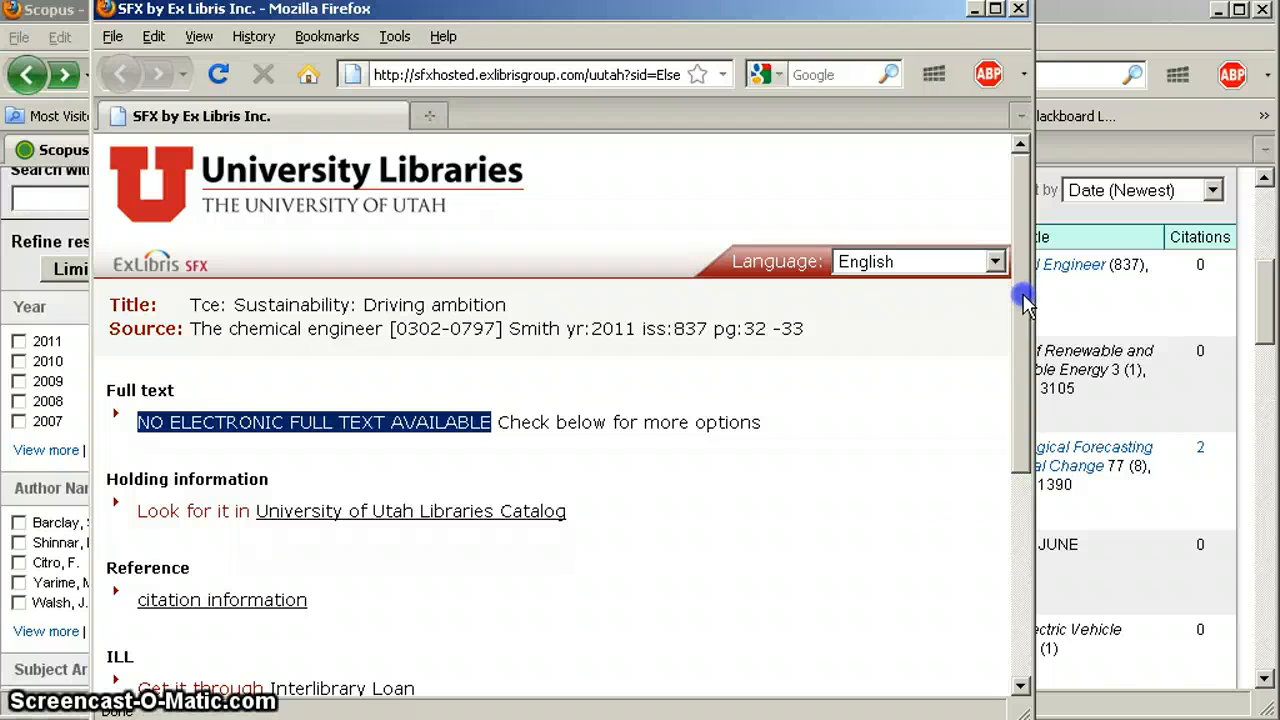
- Review the SFX options including Interlibrary Loan, then dismiss the panel to return to the results
scroll("down", 3)
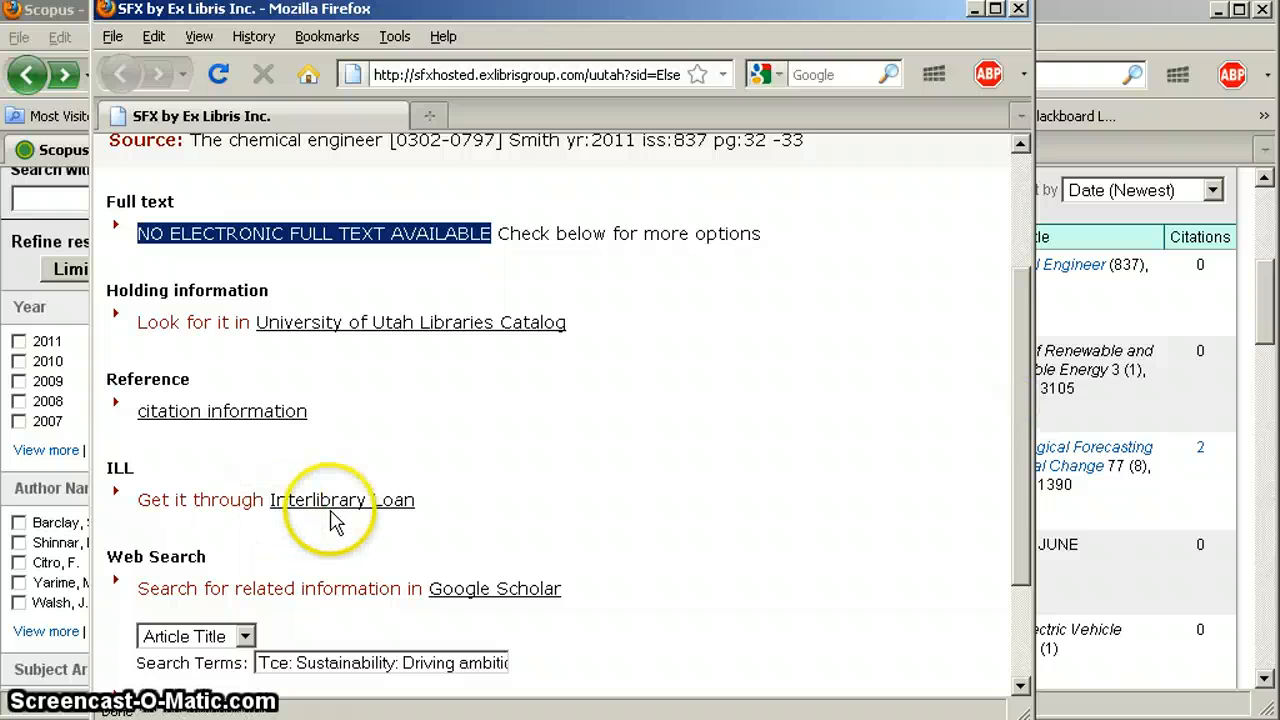
mouse_move(340, 500)
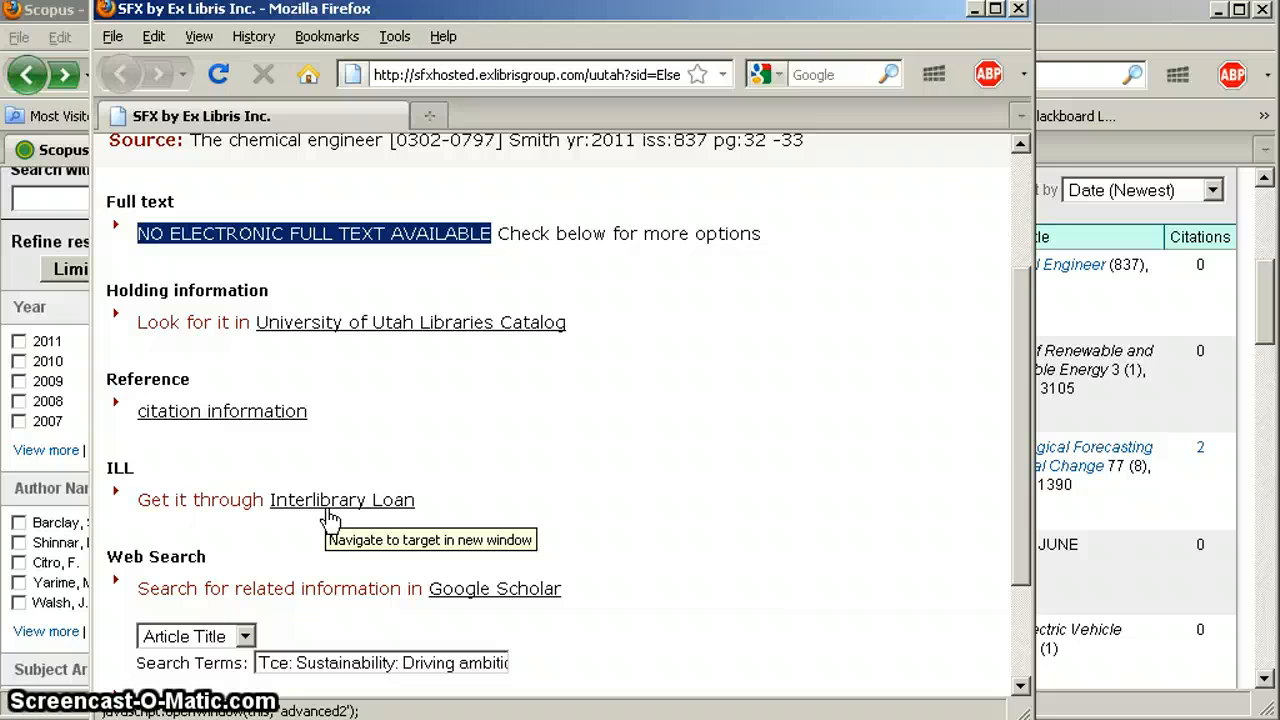
mouse_move(330, 516)
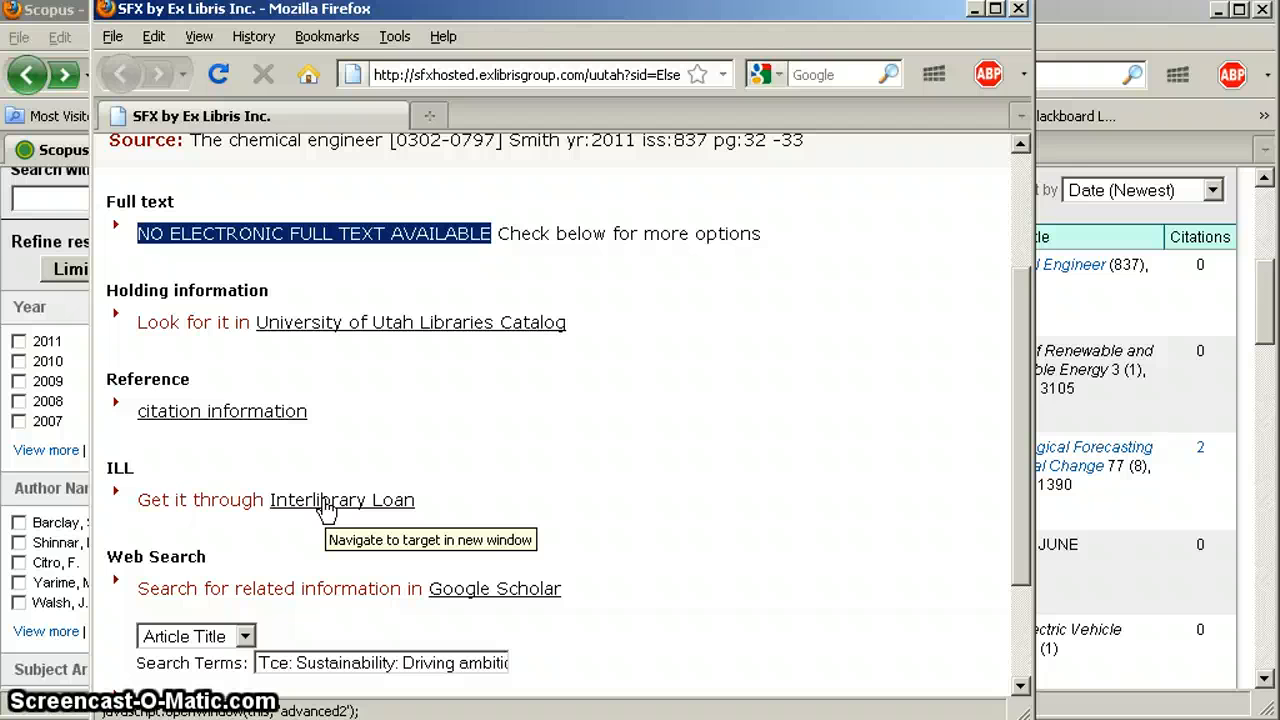
mouse_move(336, 532)
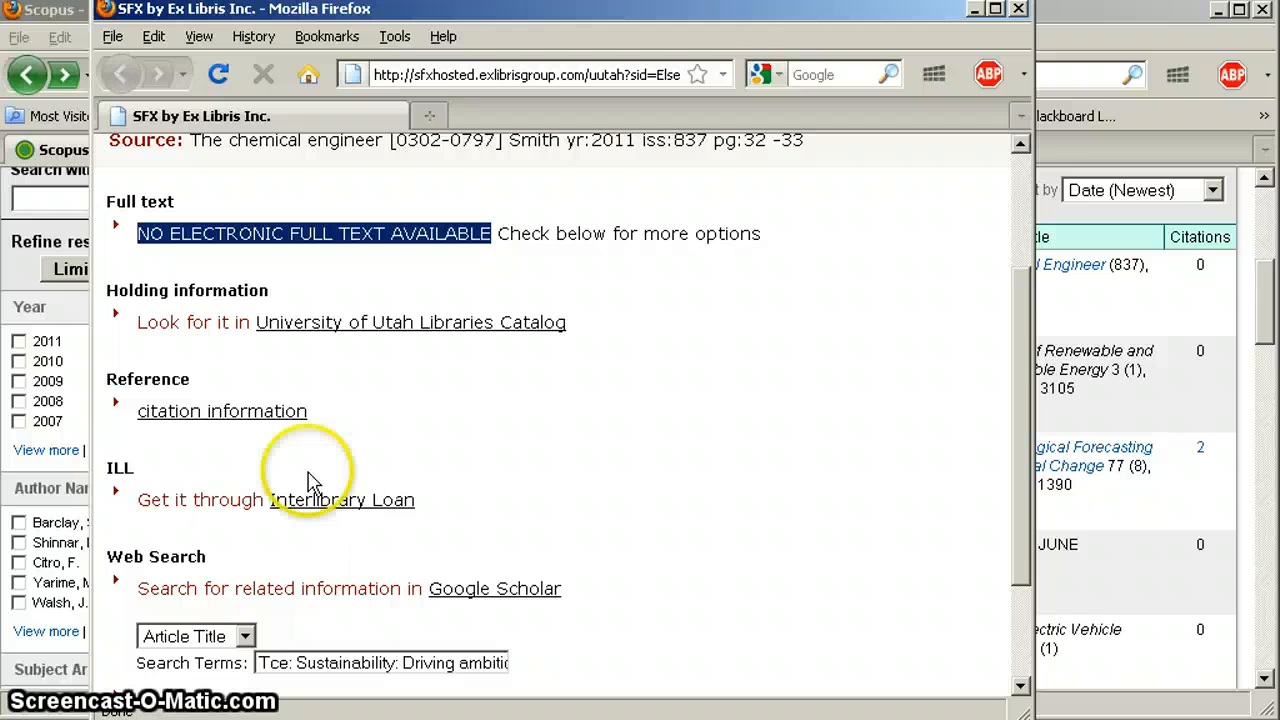
mouse_move(1022, 432)
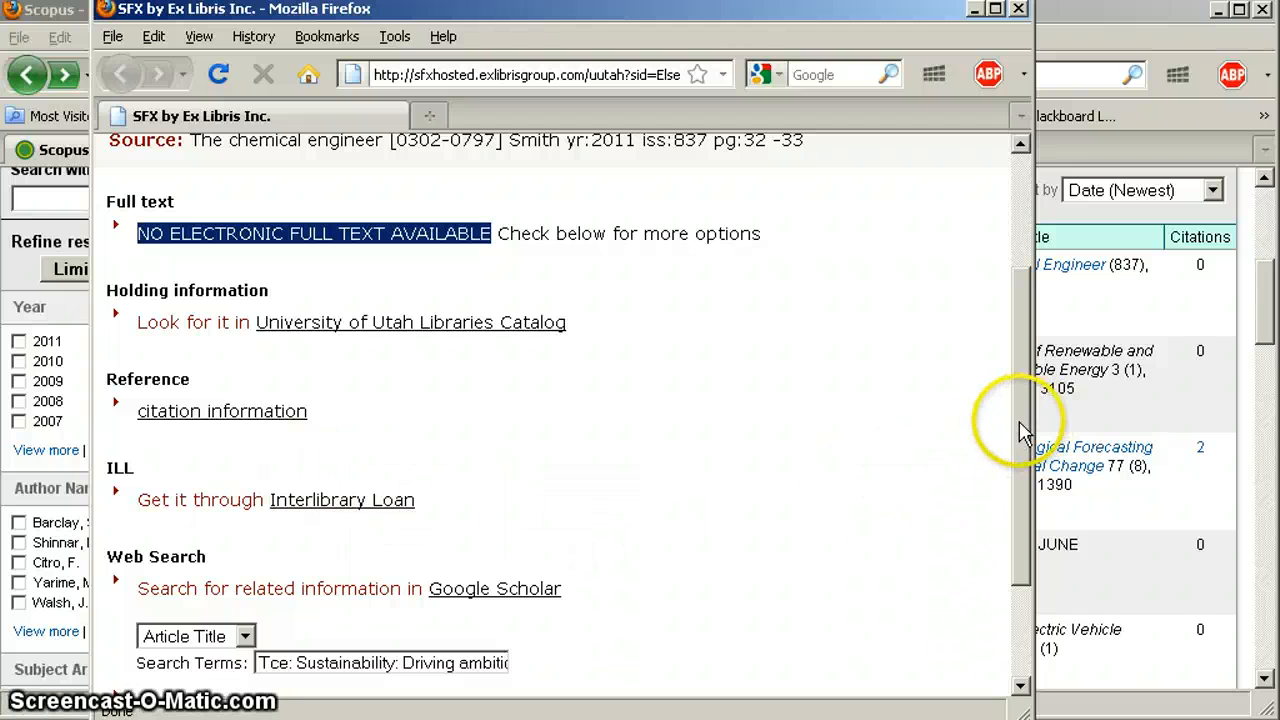
scroll("up", 3)
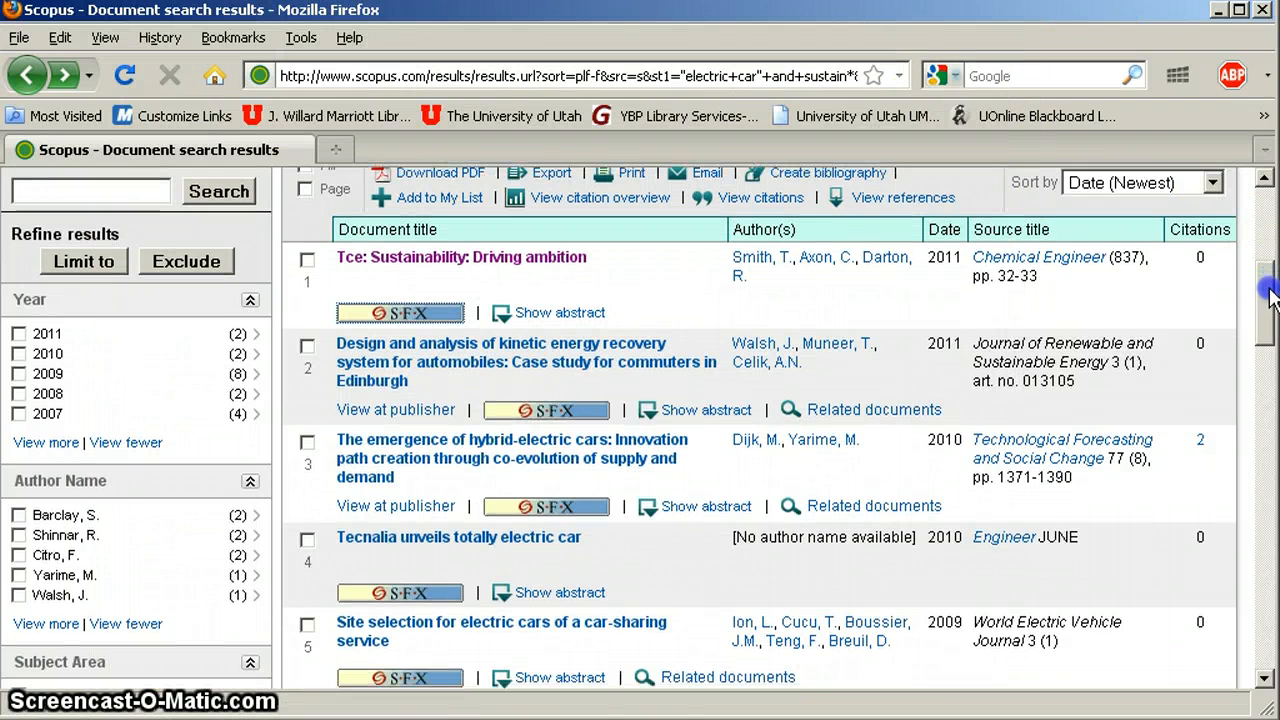
- Download the Tecnalia unveils totally electric car record, getting abstract only, then close the manager
scroll("down", 3)
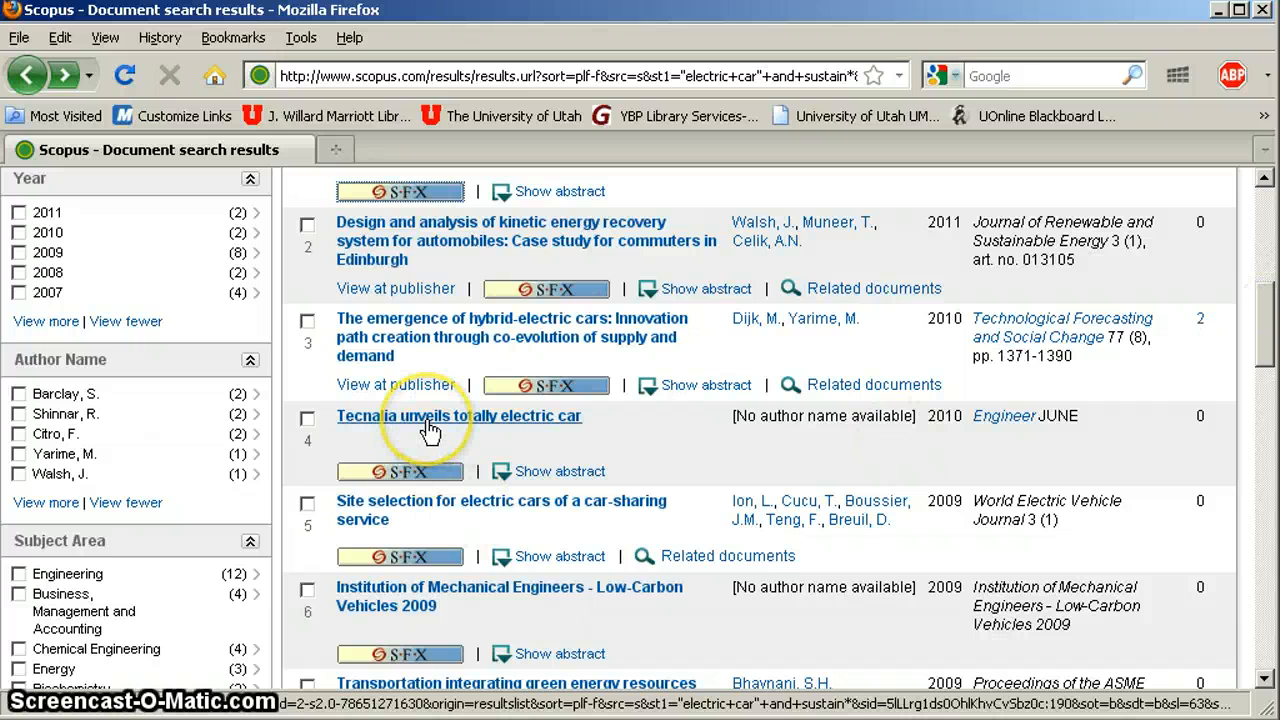
left_click(458, 416)
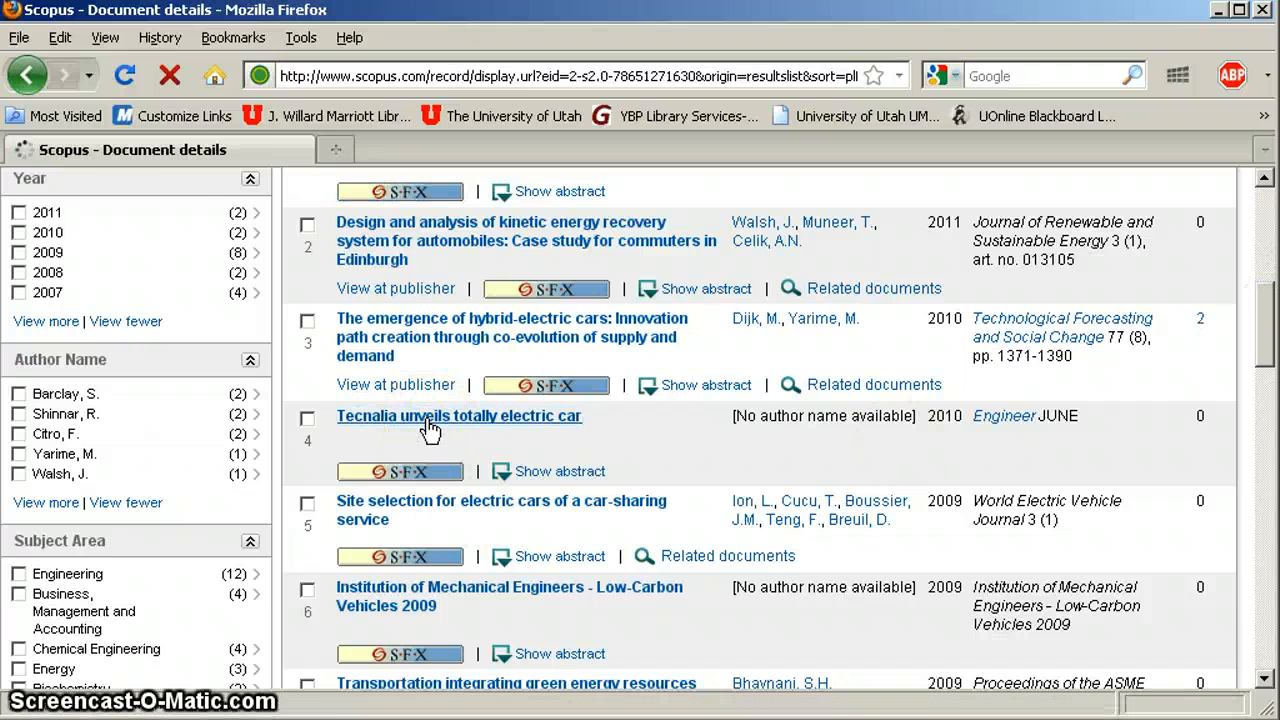
left_click(460, 416)
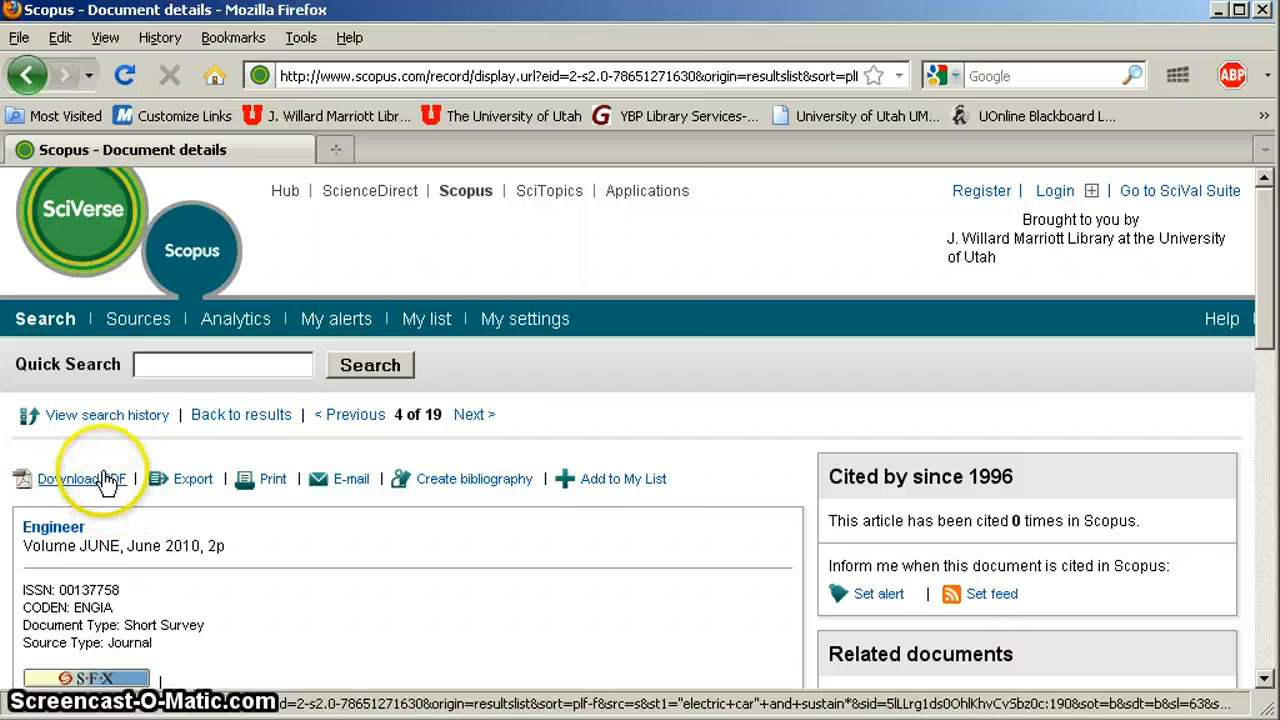
left_click(70, 480)
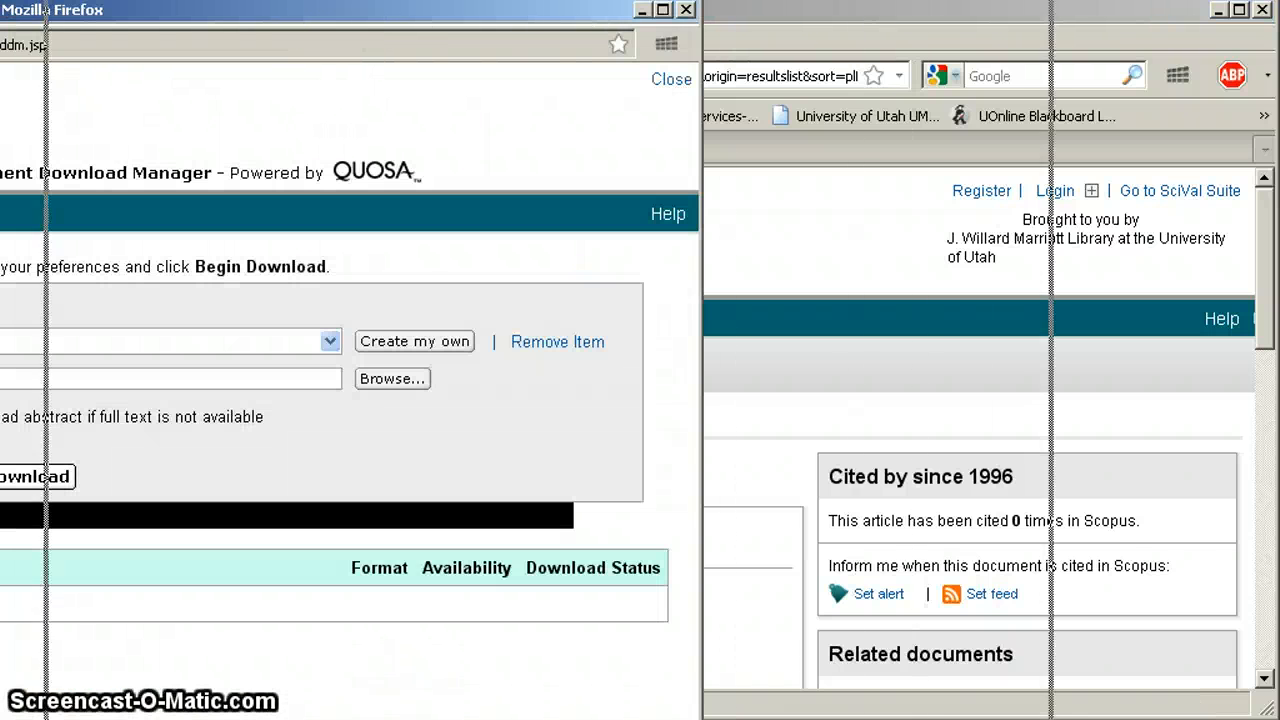
left_click(36, 476)
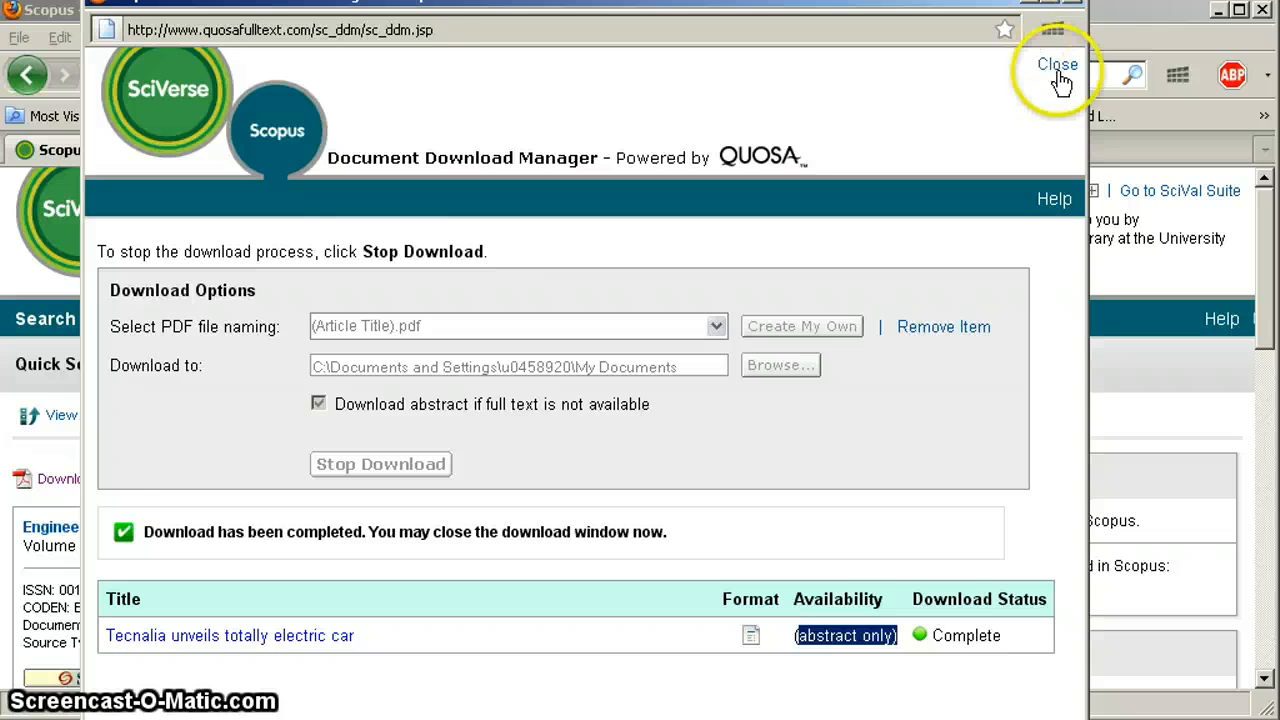
left_click(1056, 64)
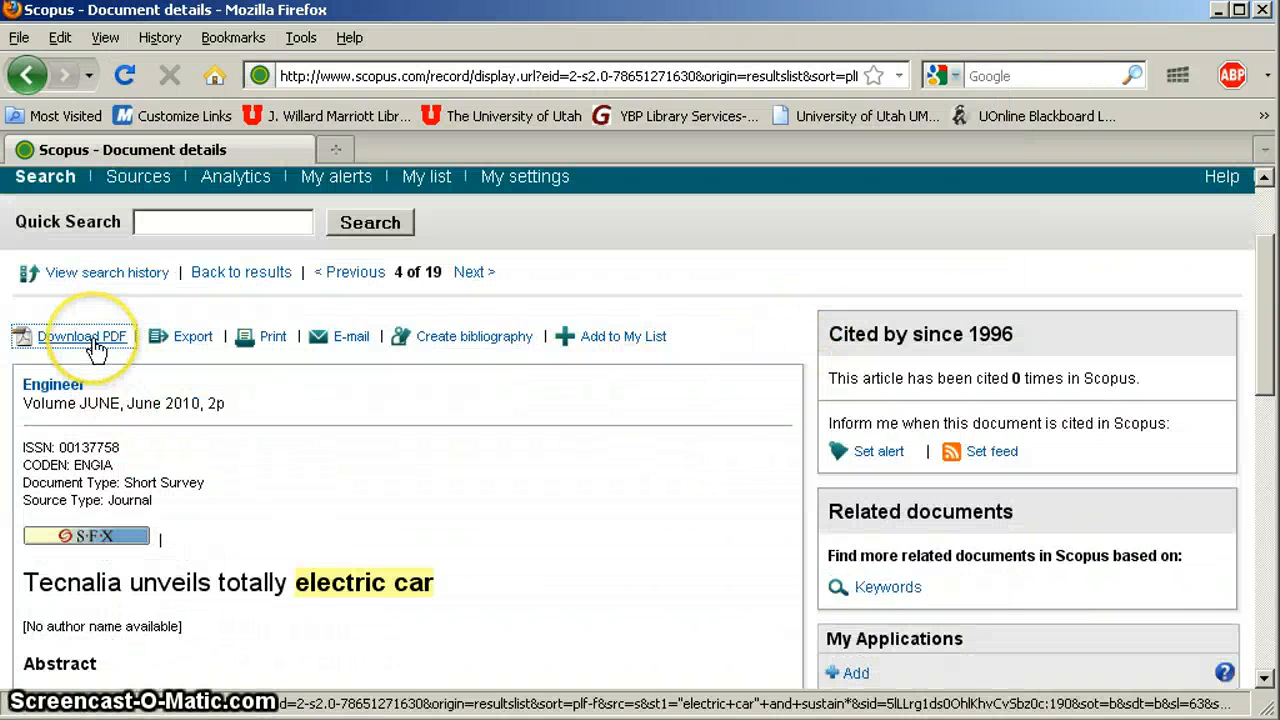
mouse_move(80, 336)
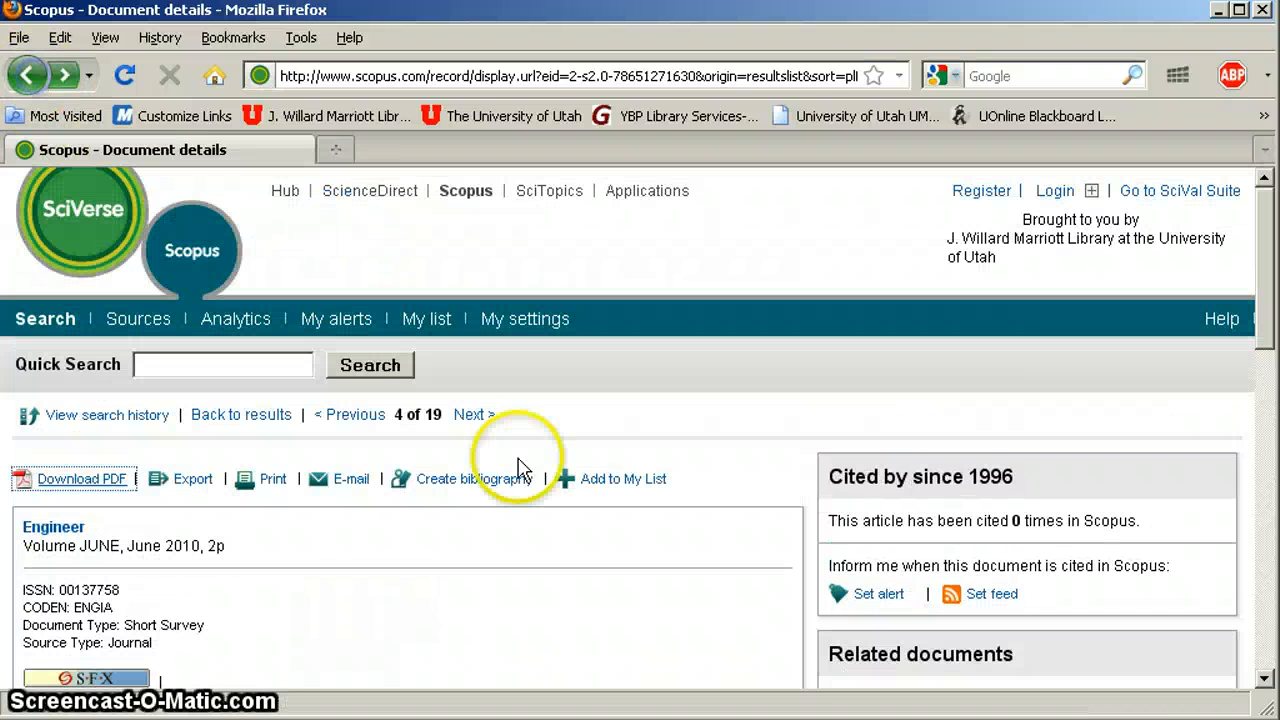
mouse_move(598, 570)
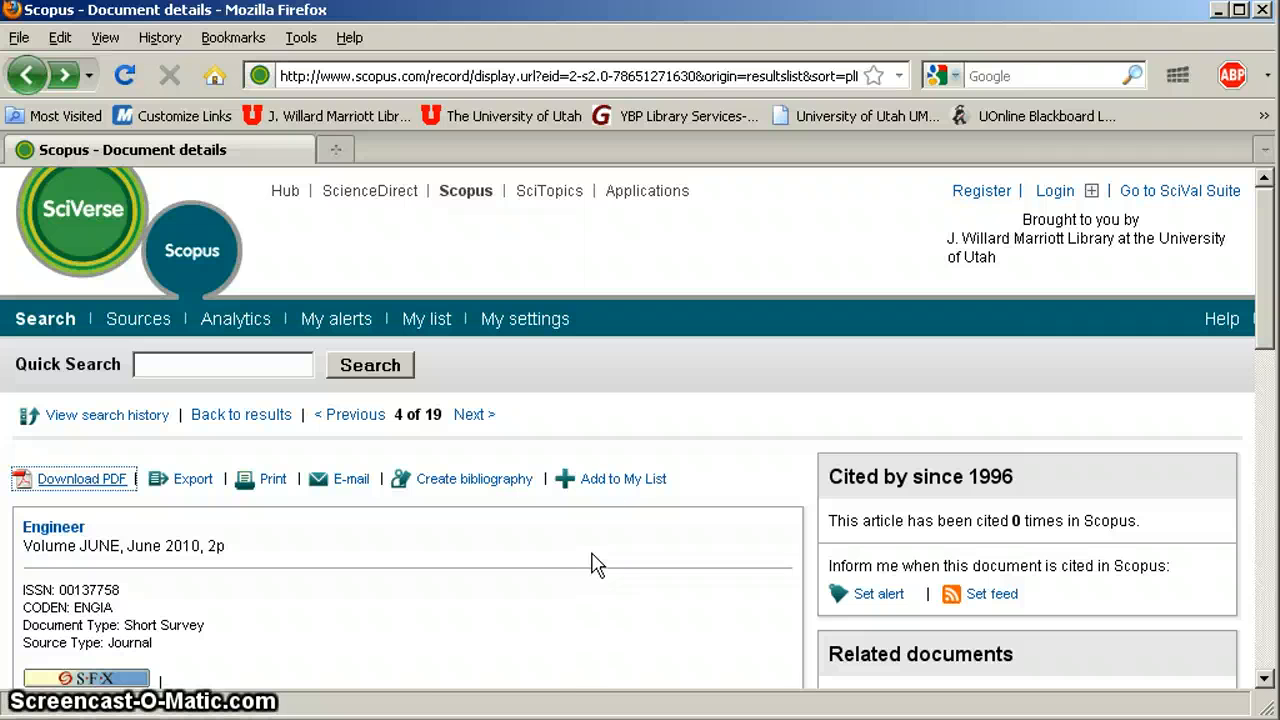
scroll("down", 3)
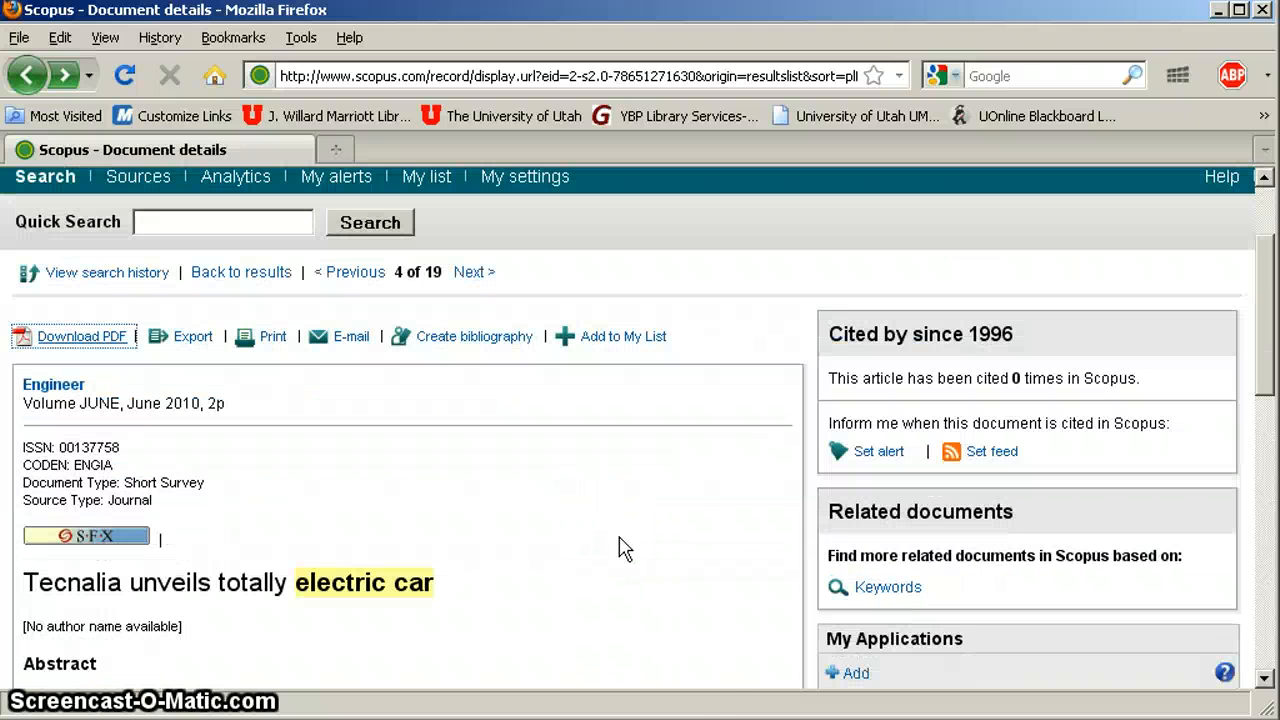